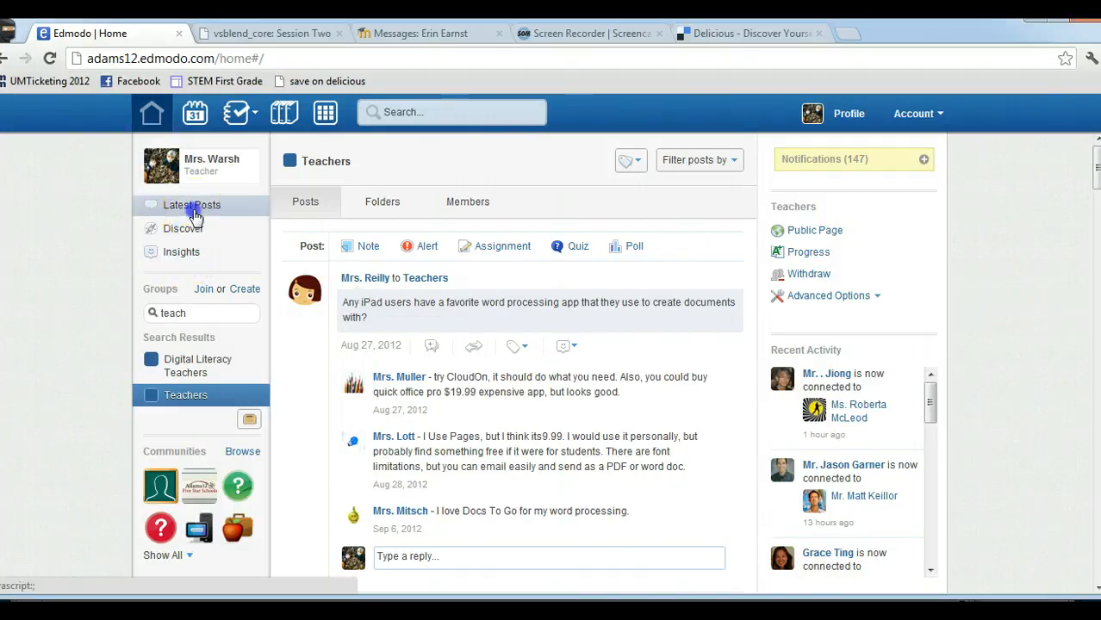
- Show the Latest Posts feed from all groups instead of the Teachers group page
click(193, 203)
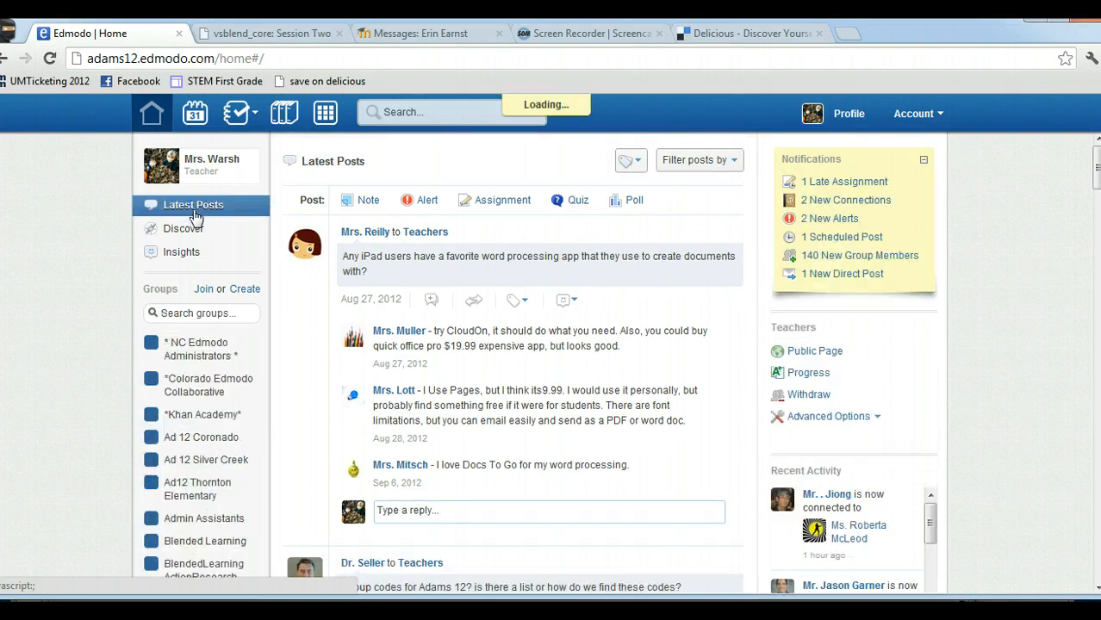
click(193, 203)
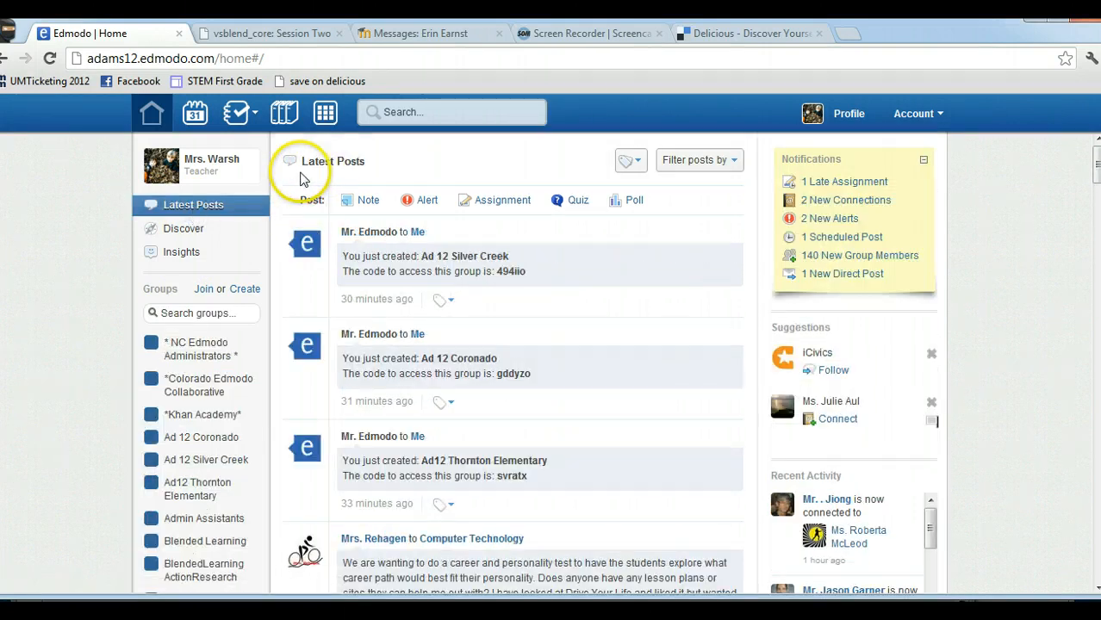
mouse_move(319, 176)
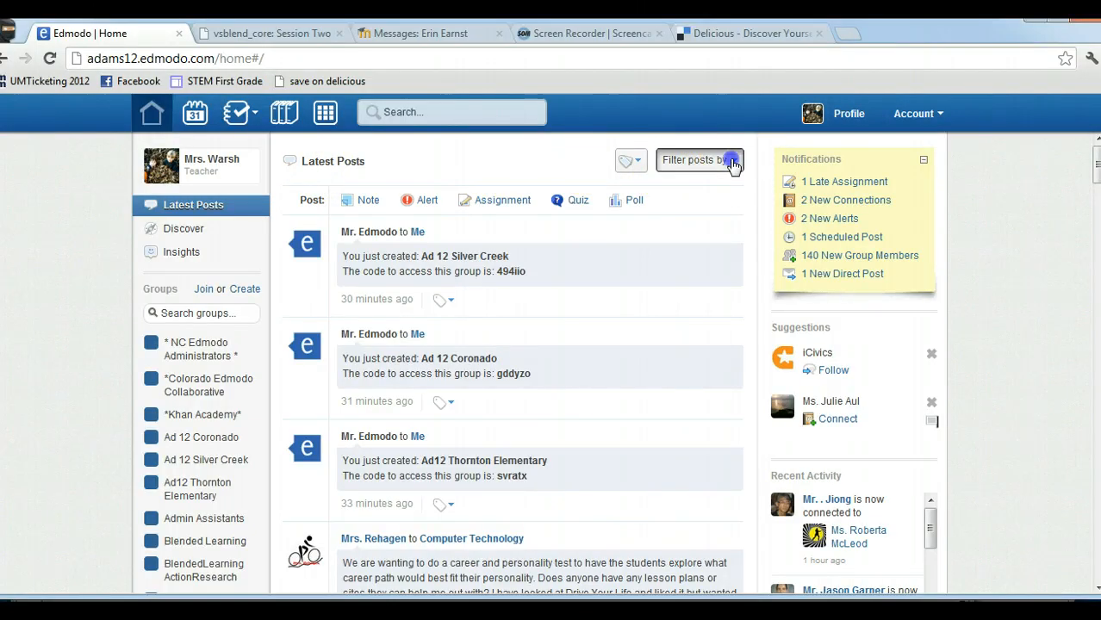
- Filter the feed by Students, then switch the filter to Recent Replies
click(697, 158)
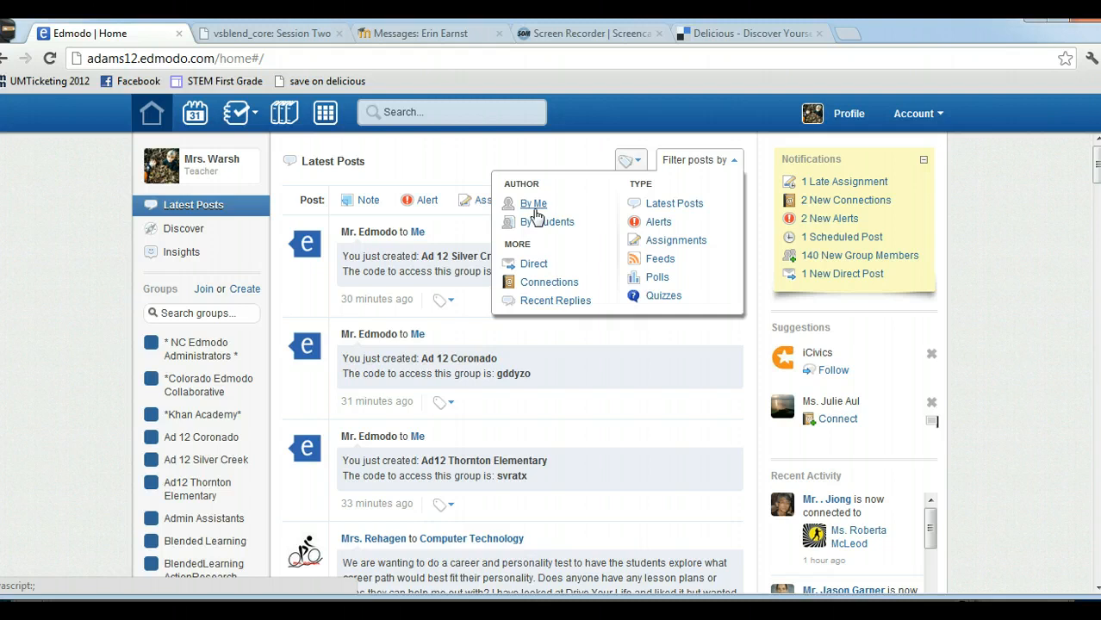
mouse_move(538, 223)
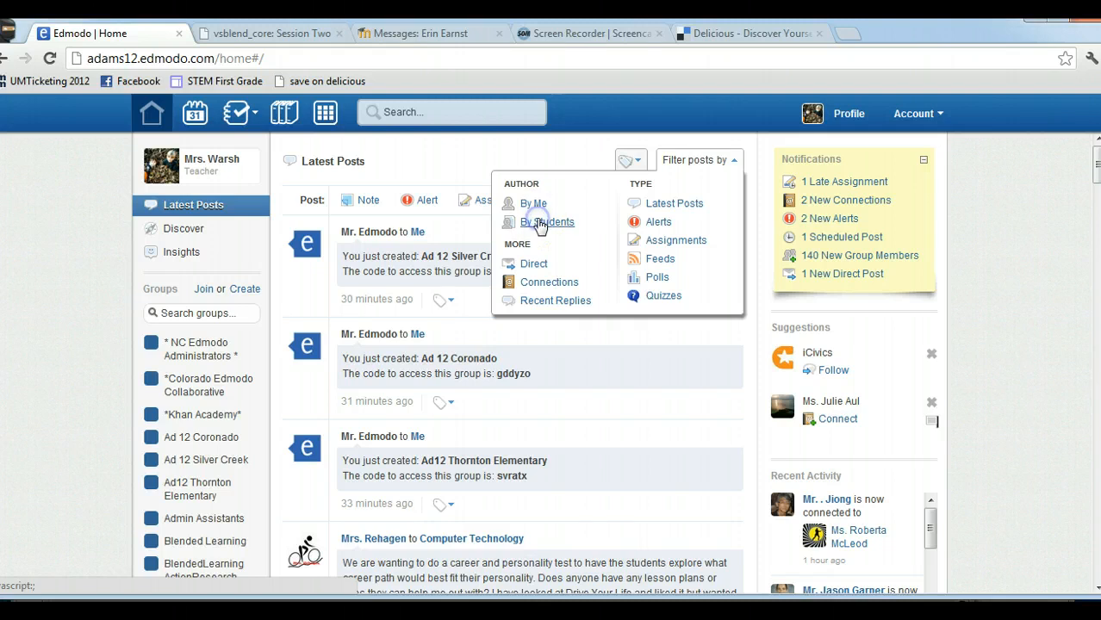
click(548, 221)
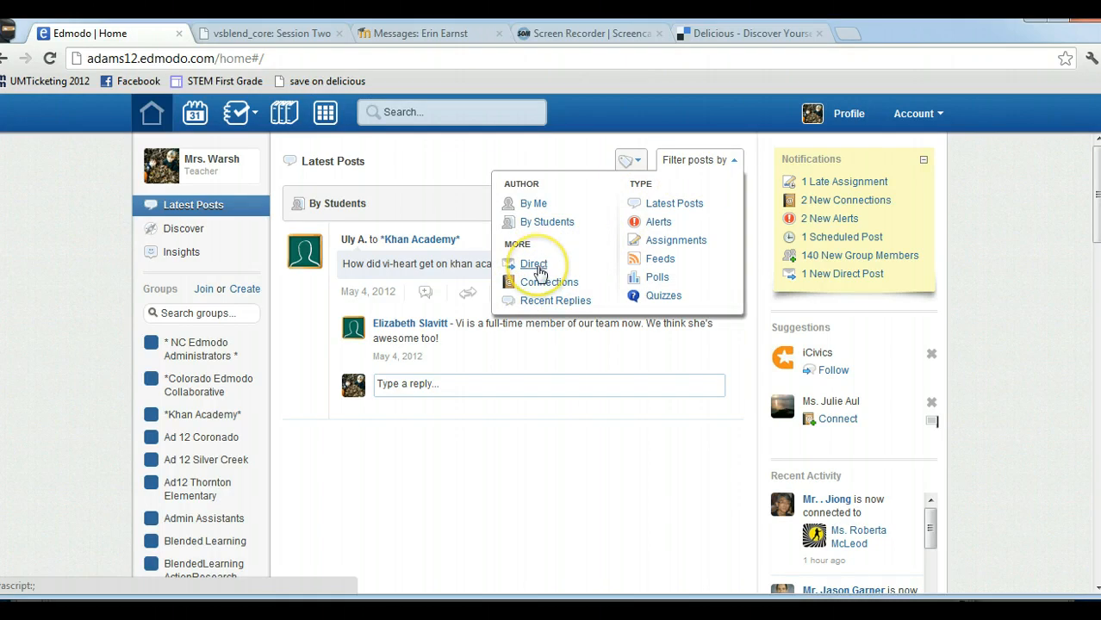
mouse_move(543, 282)
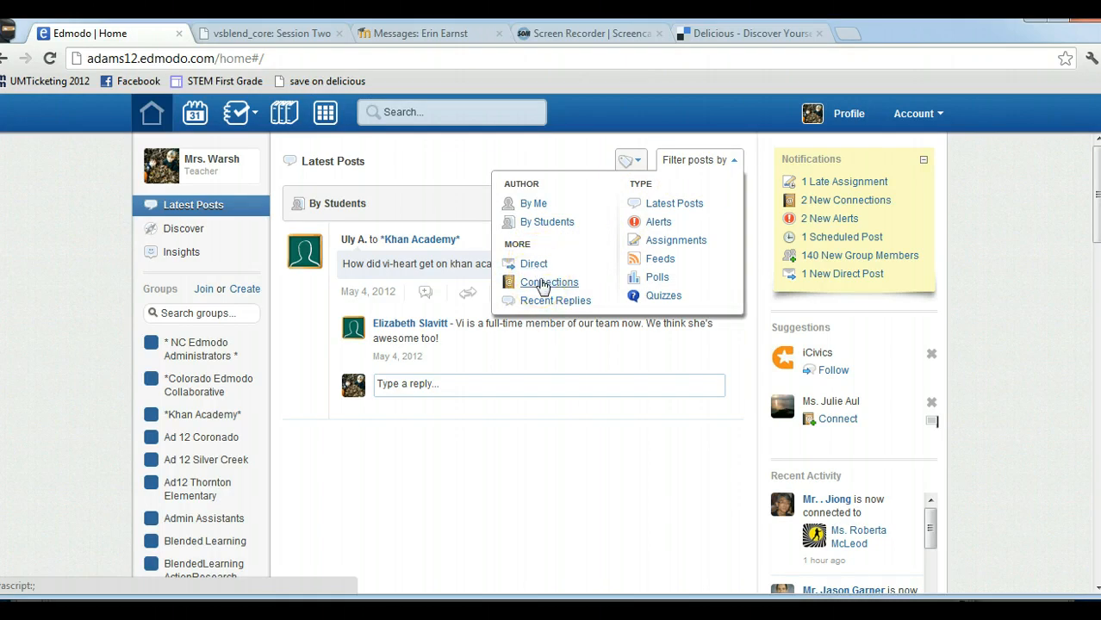
mouse_move(542, 303)
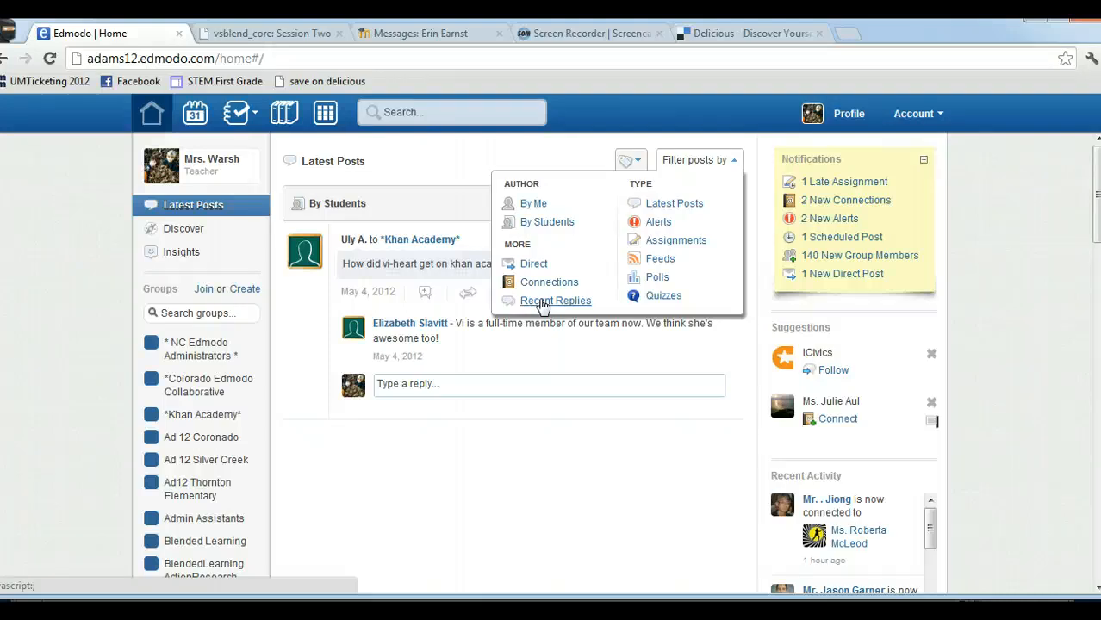
click(555, 300)
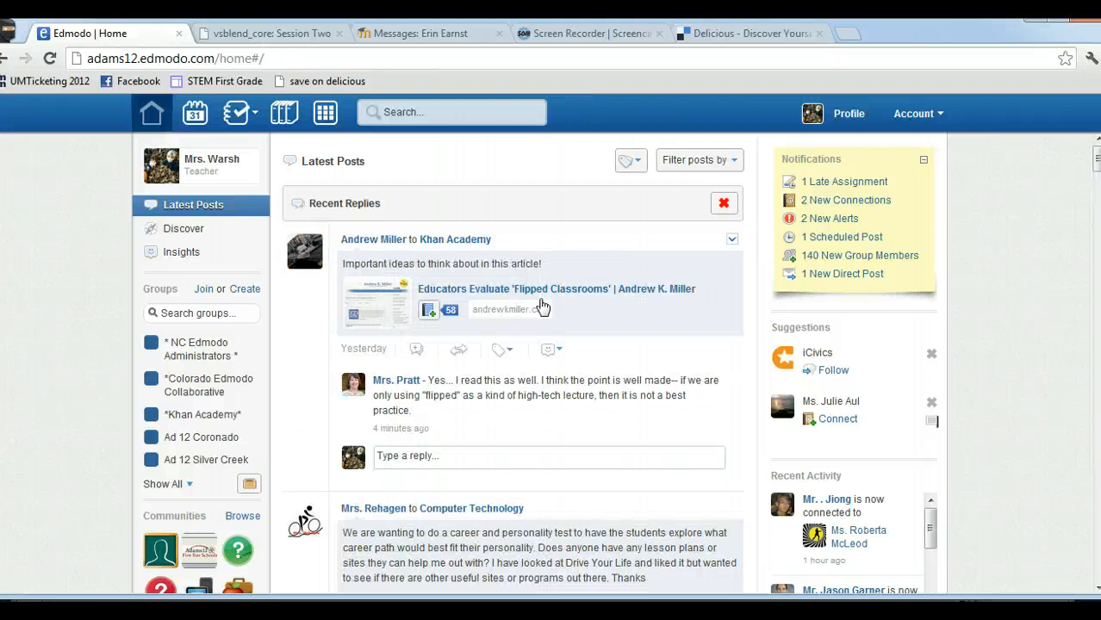
mouse_move(1072, 186)
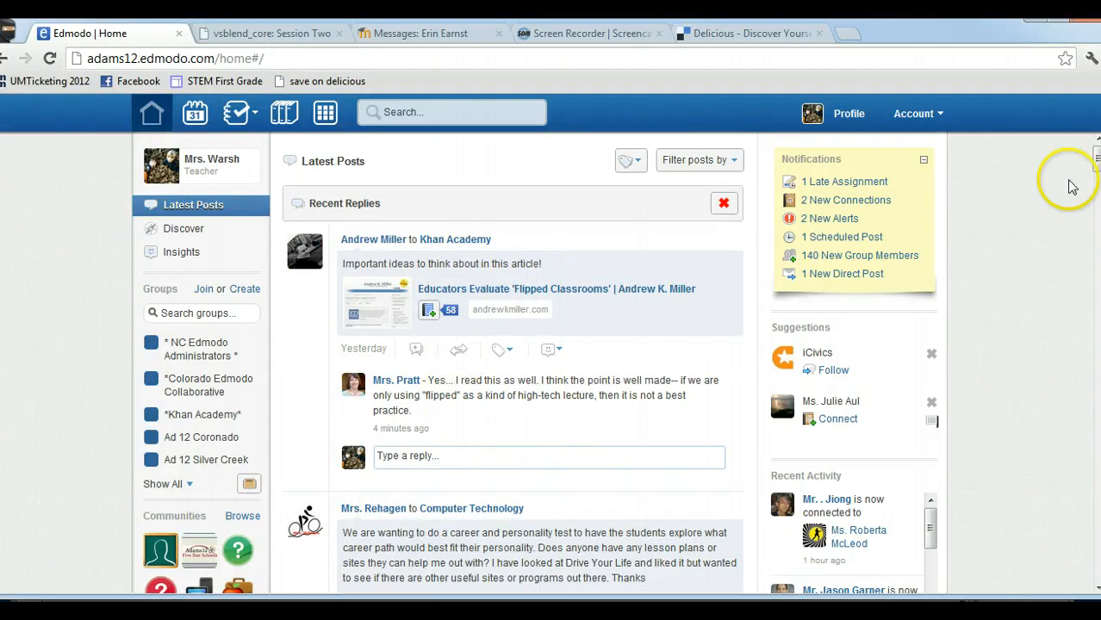
- Reopen the post filter list to switch back from Recent Replies to Latest Posts
scroll(down, 3)
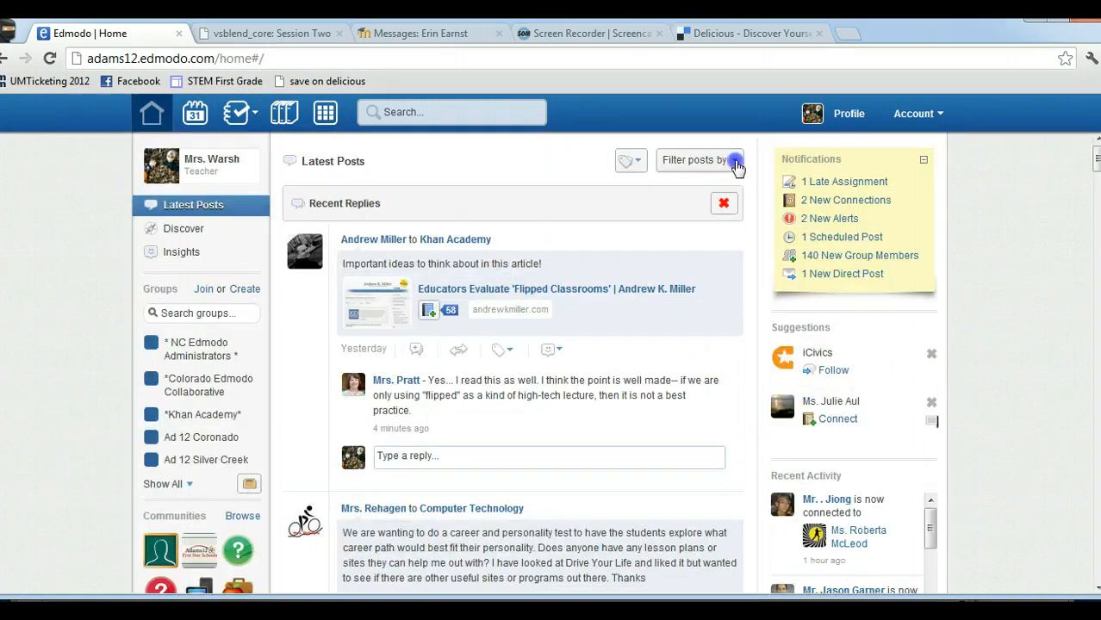
click(698, 158)
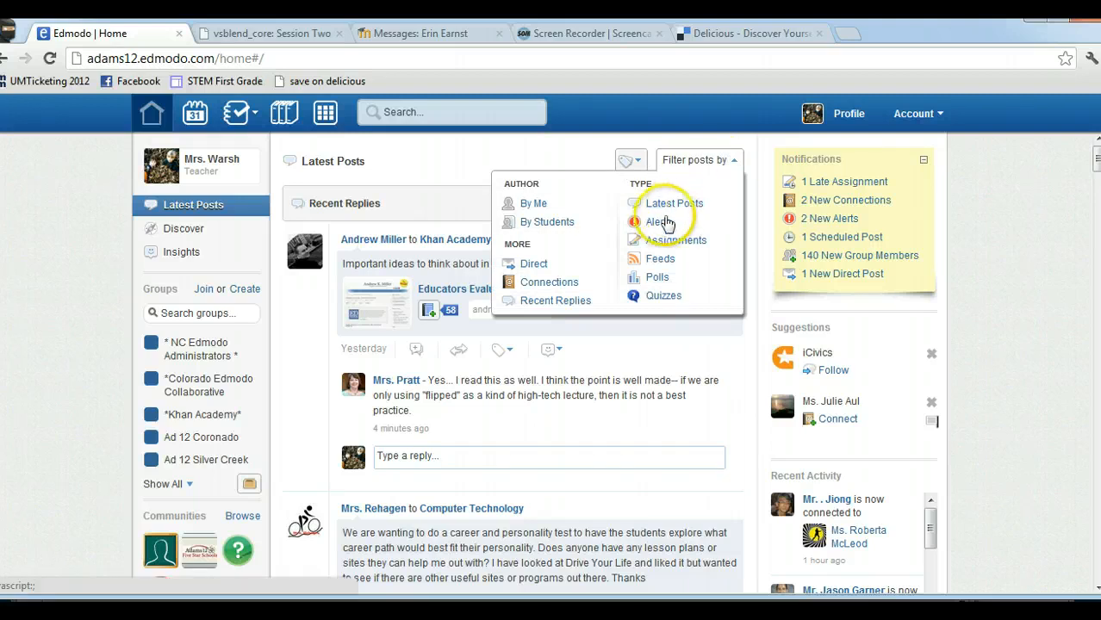
mouse_move(670, 259)
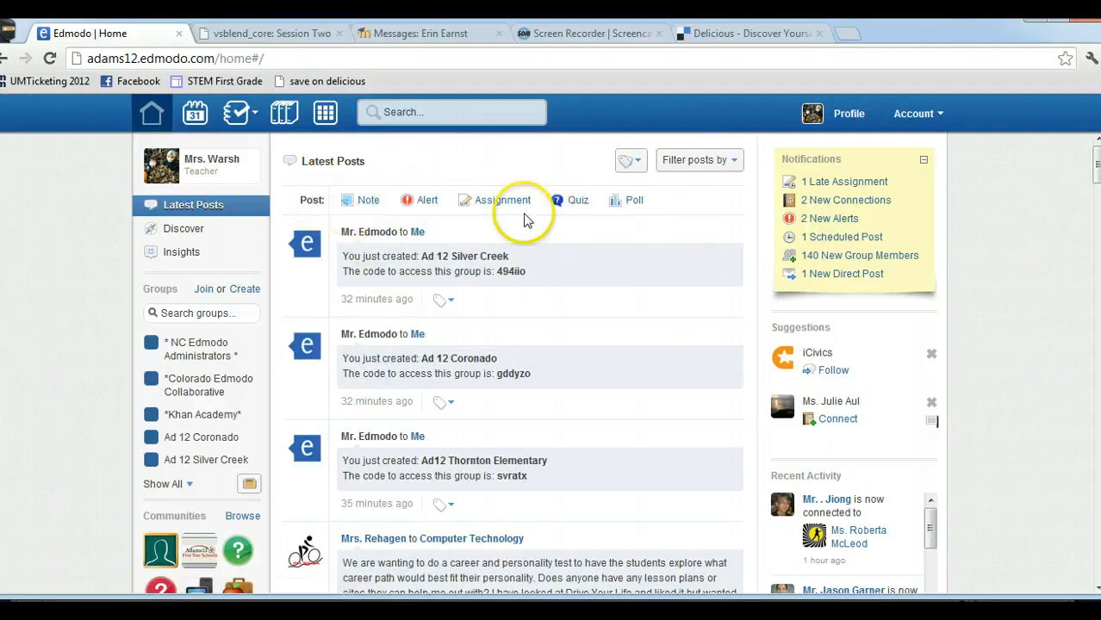
mouse_move(369, 200)
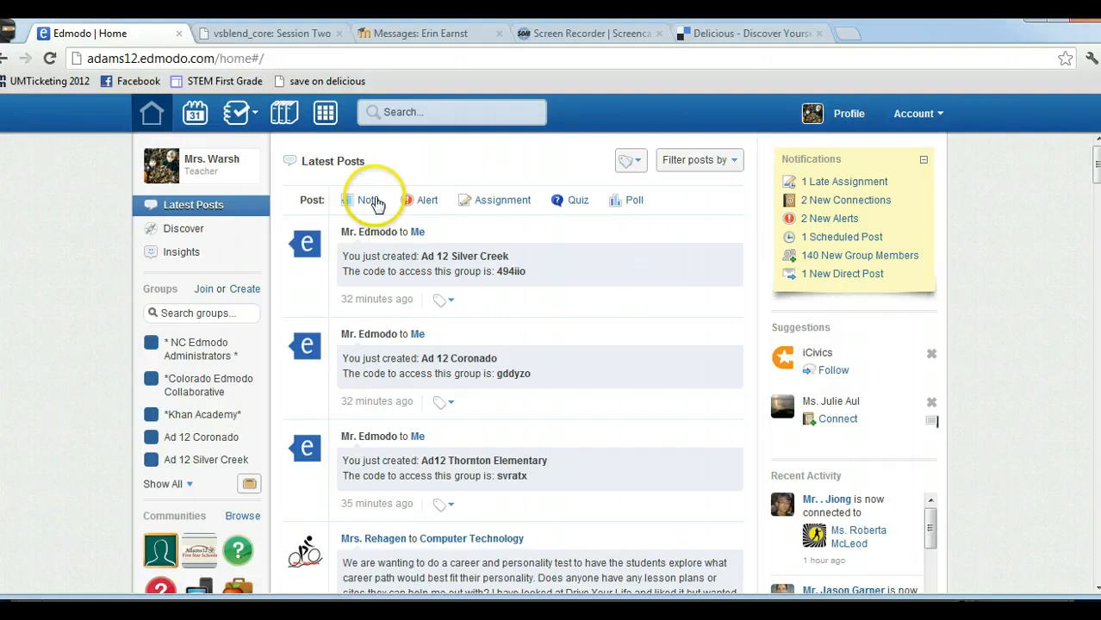
- Start a new Note post and write the message "You can how long"
click(362, 200)
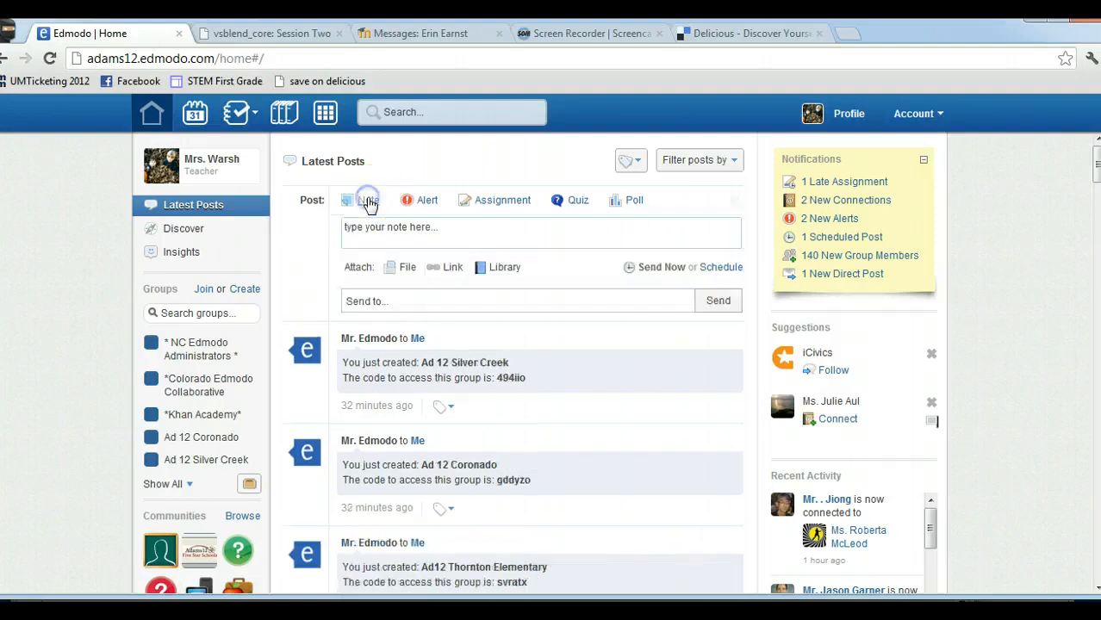
click(368, 200)
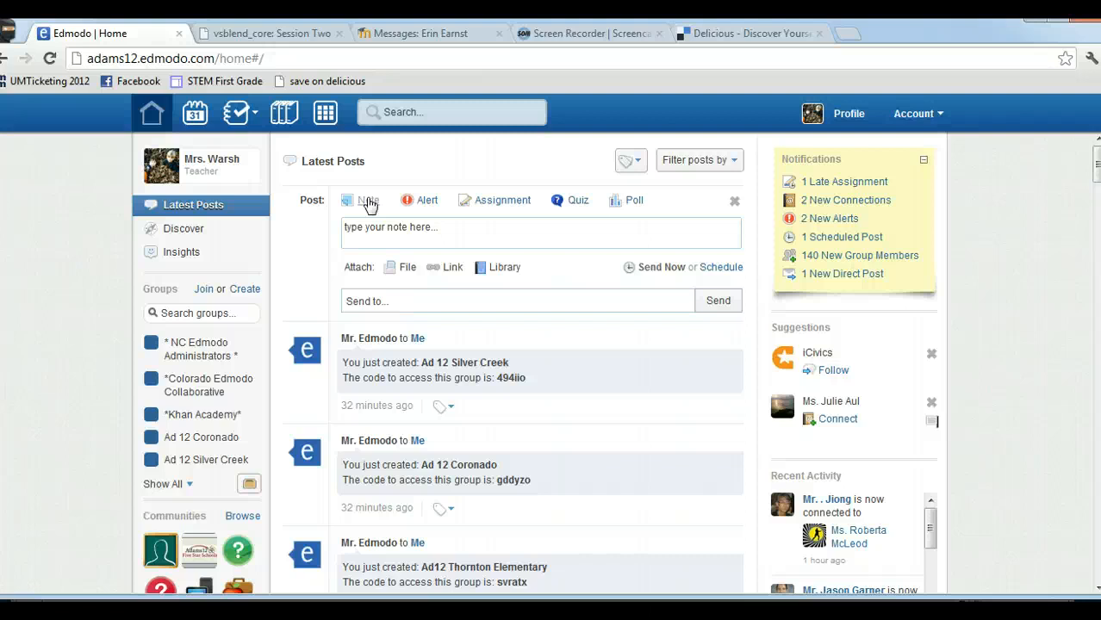
text(You can now link)
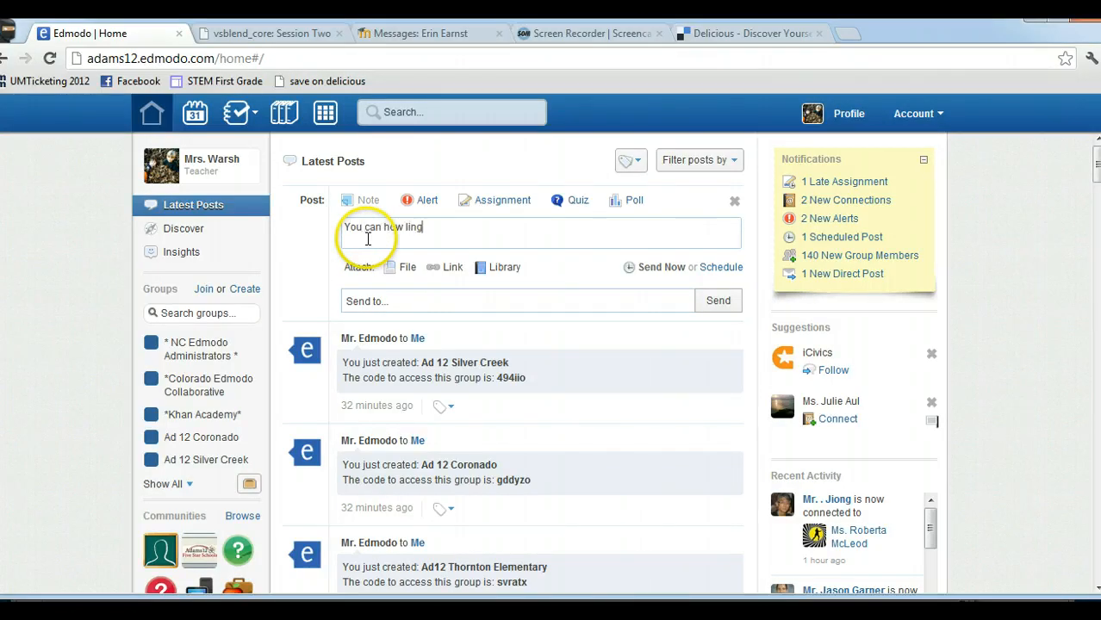
text(long)
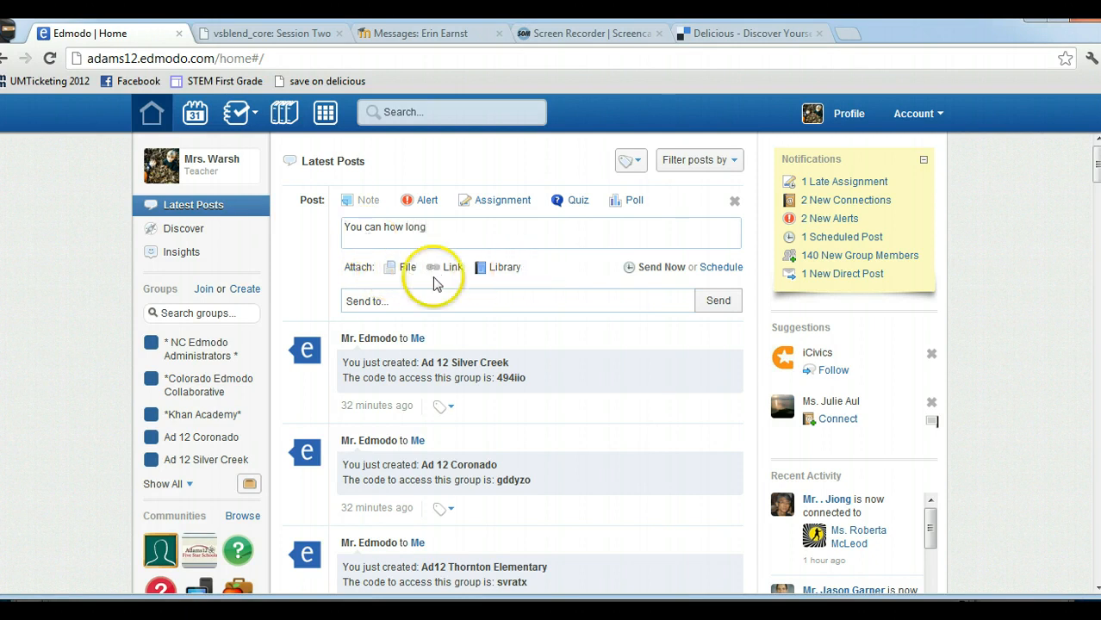
mouse_move(476, 231)
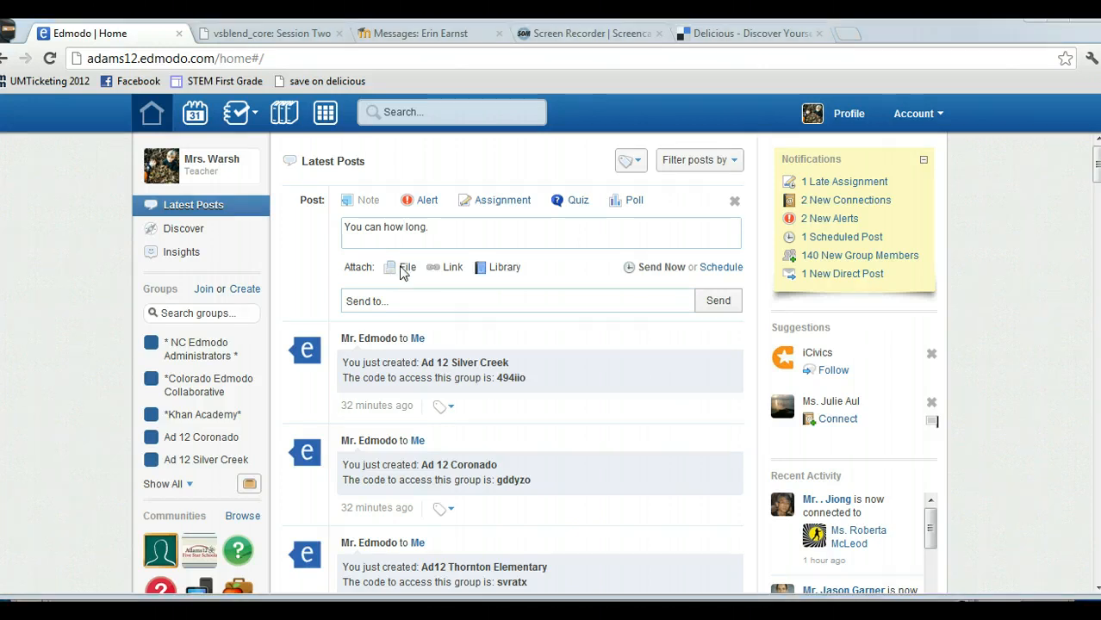
- Attach the Word file Edmodo Sign Up for Kagan.docx from the computer to the note
click(405, 267)
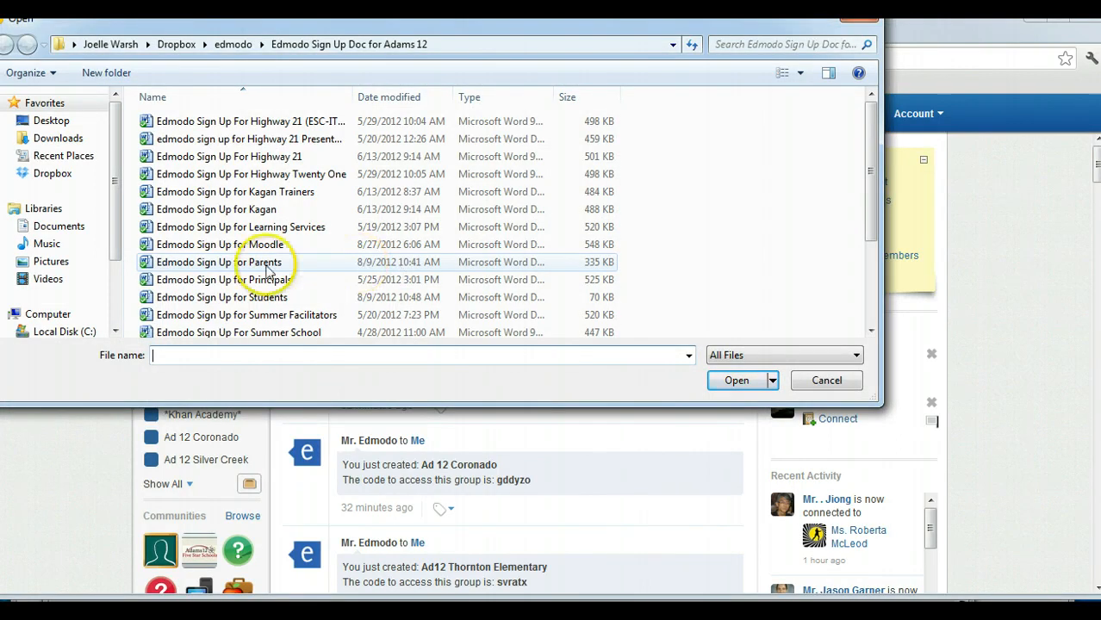
click(217, 210)
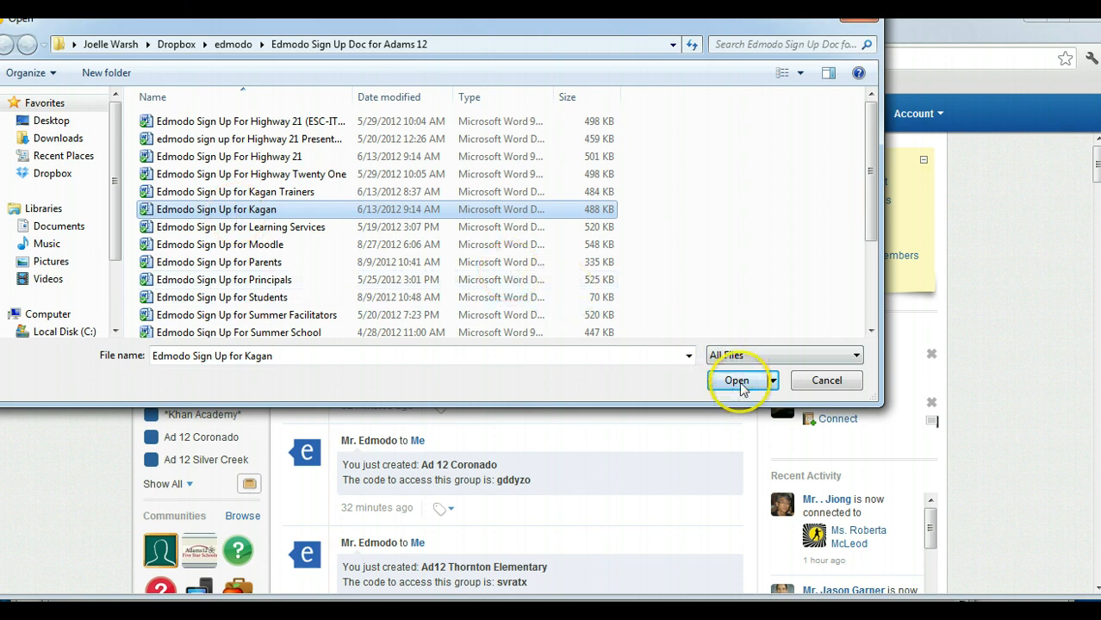
click(737, 381)
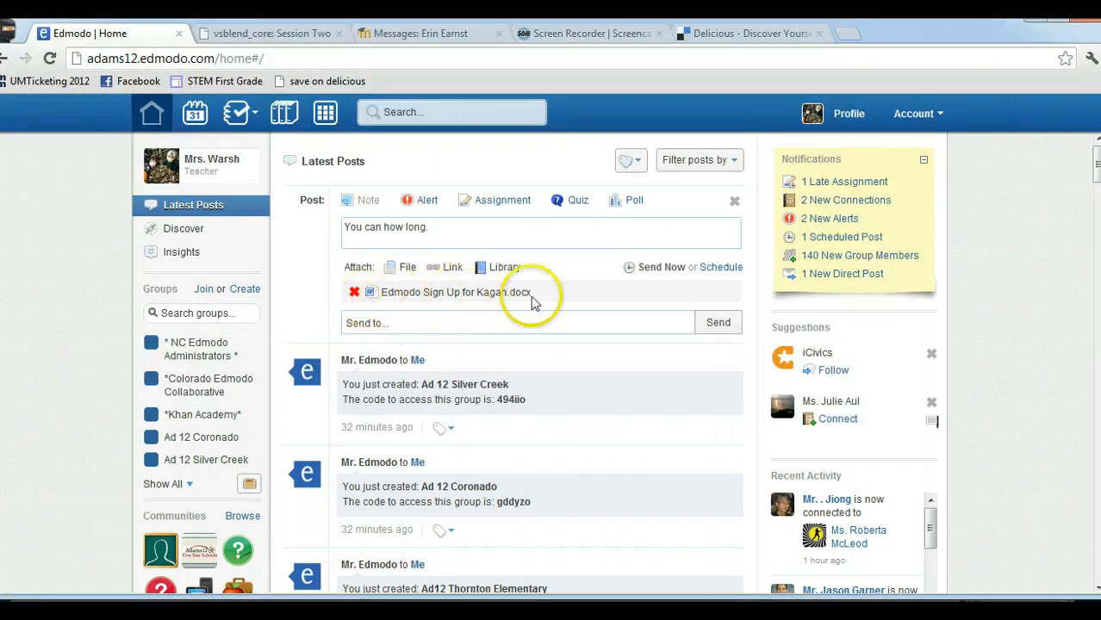
mouse_move(521, 306)
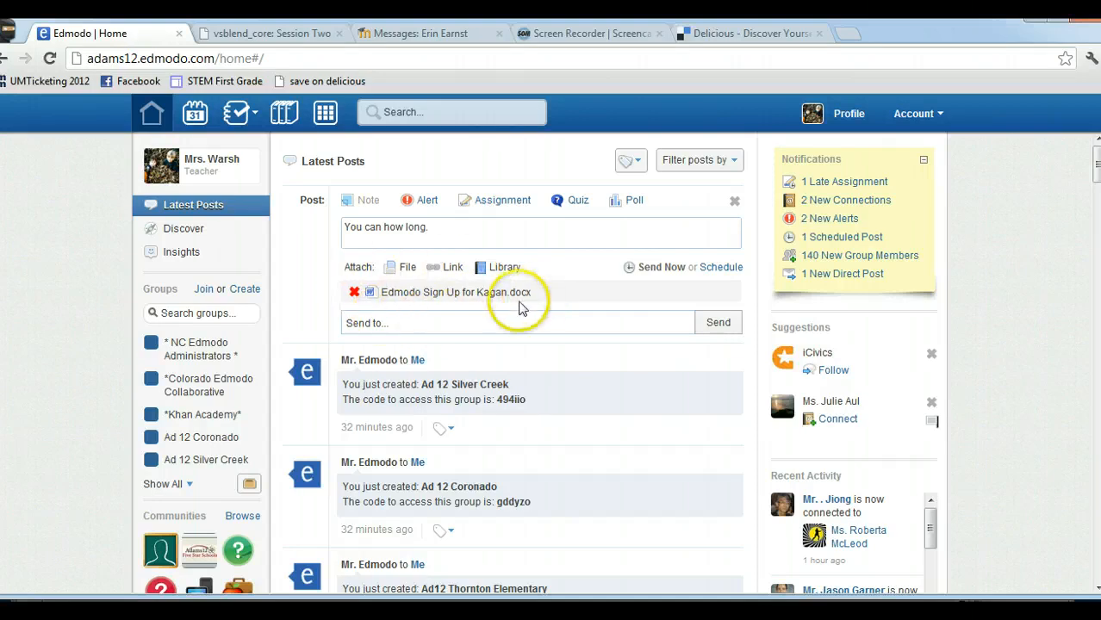
mouse_move(534, 303)
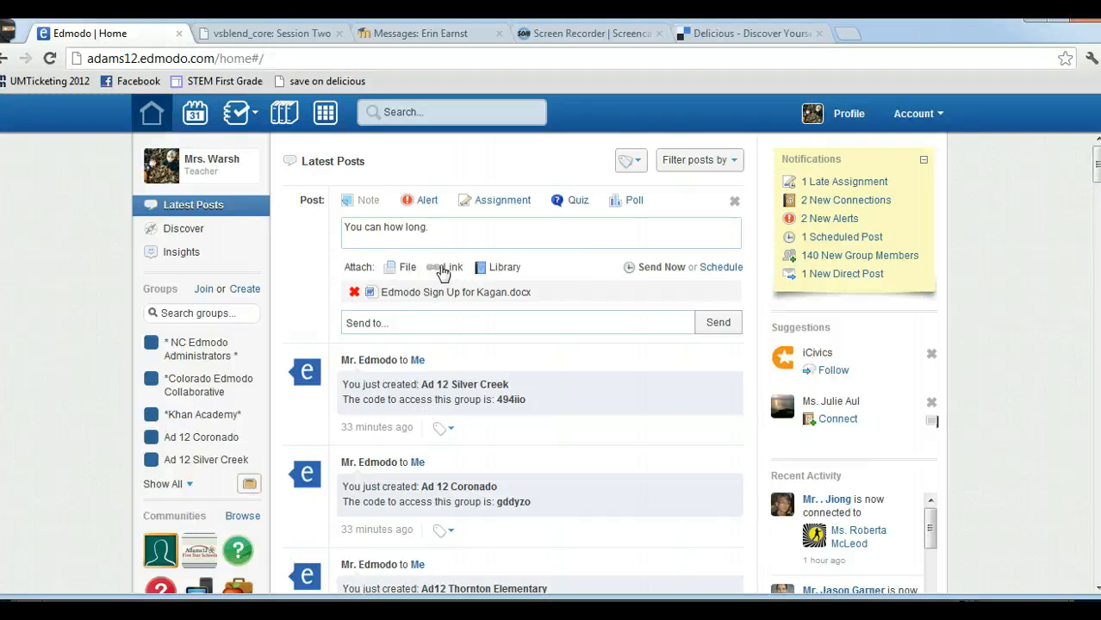
click(451, 267)
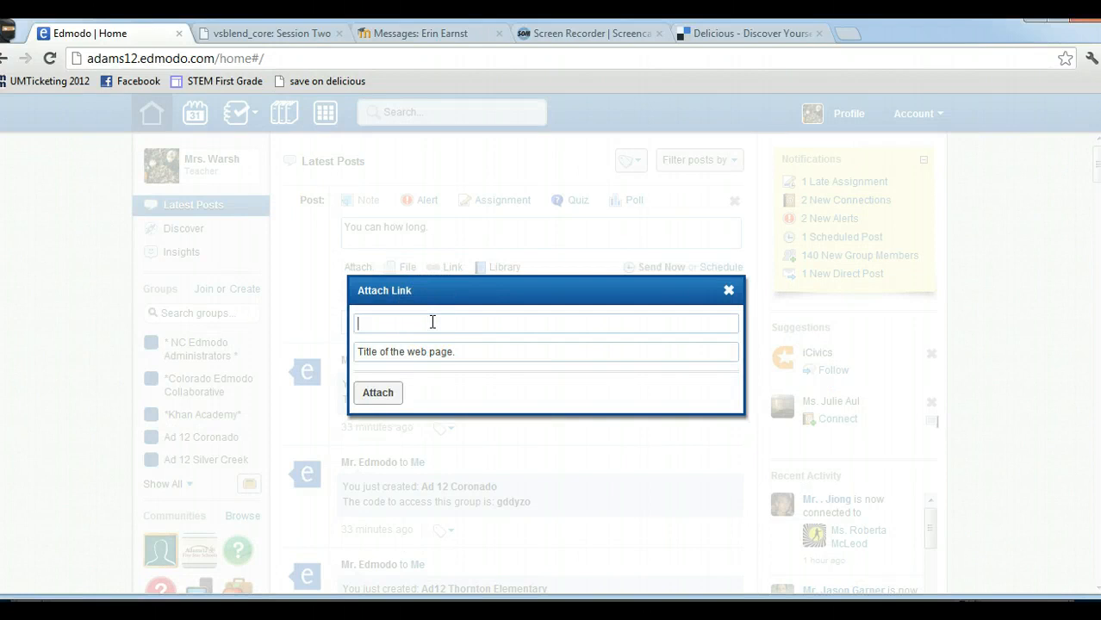
text(www)
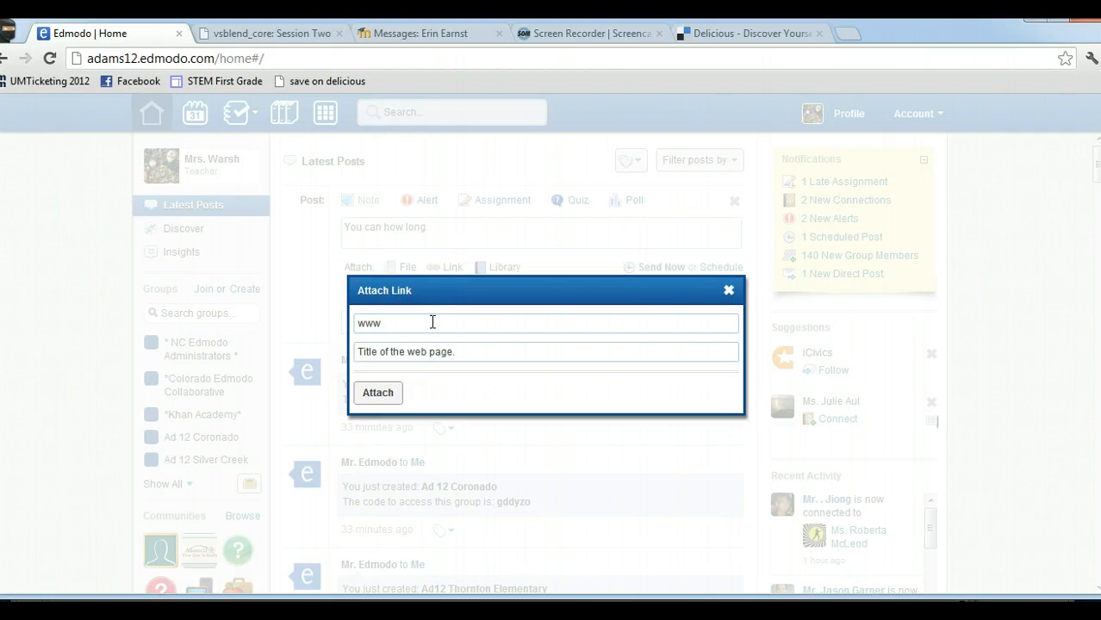
text(.google.com)
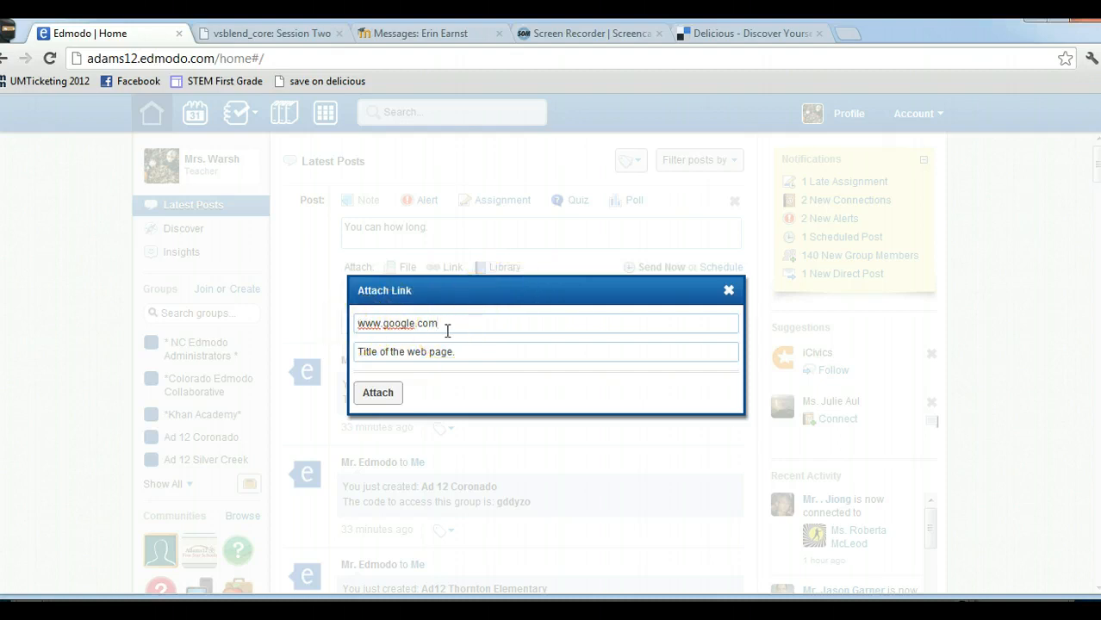
mouse_move(590, 200)
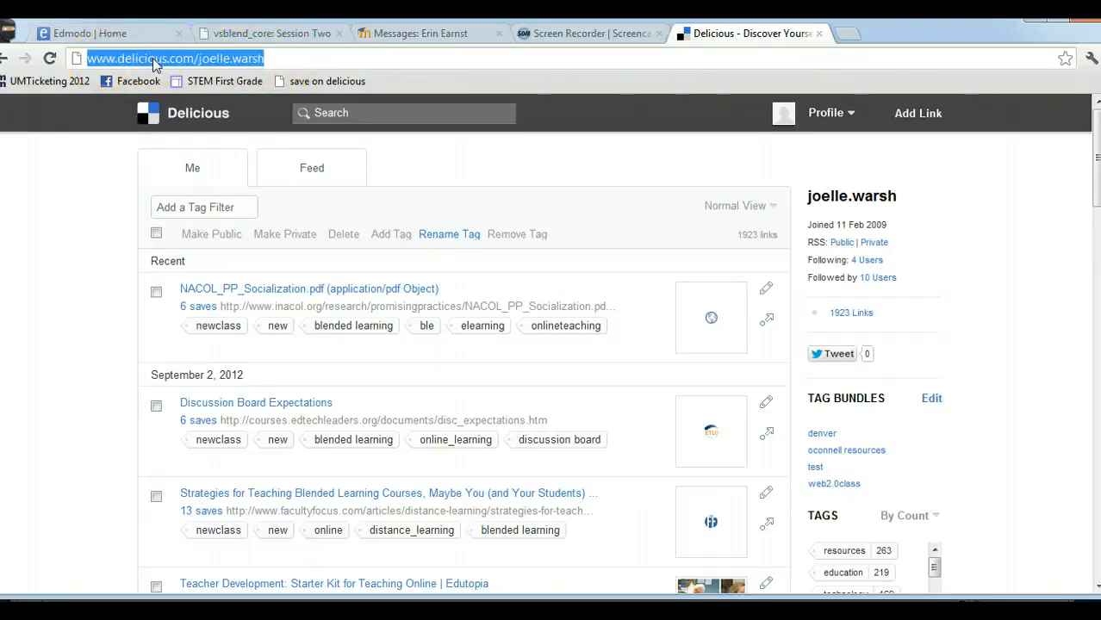
- Select and copy the Delicious bookmarks profile page address from the address bar
click(282, 58)
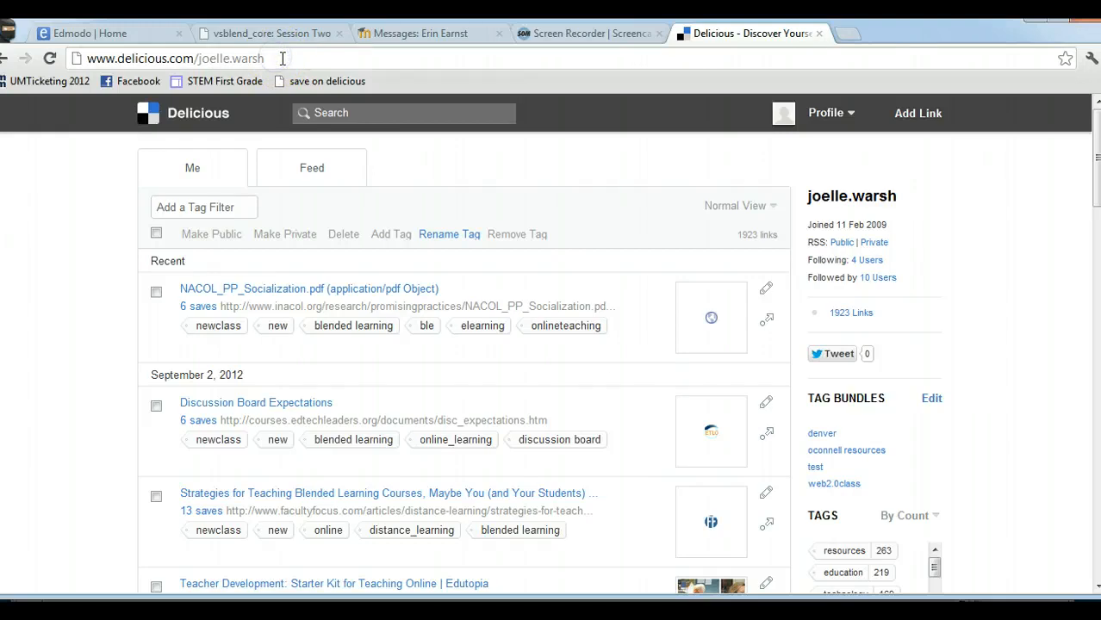
click(178, 58)
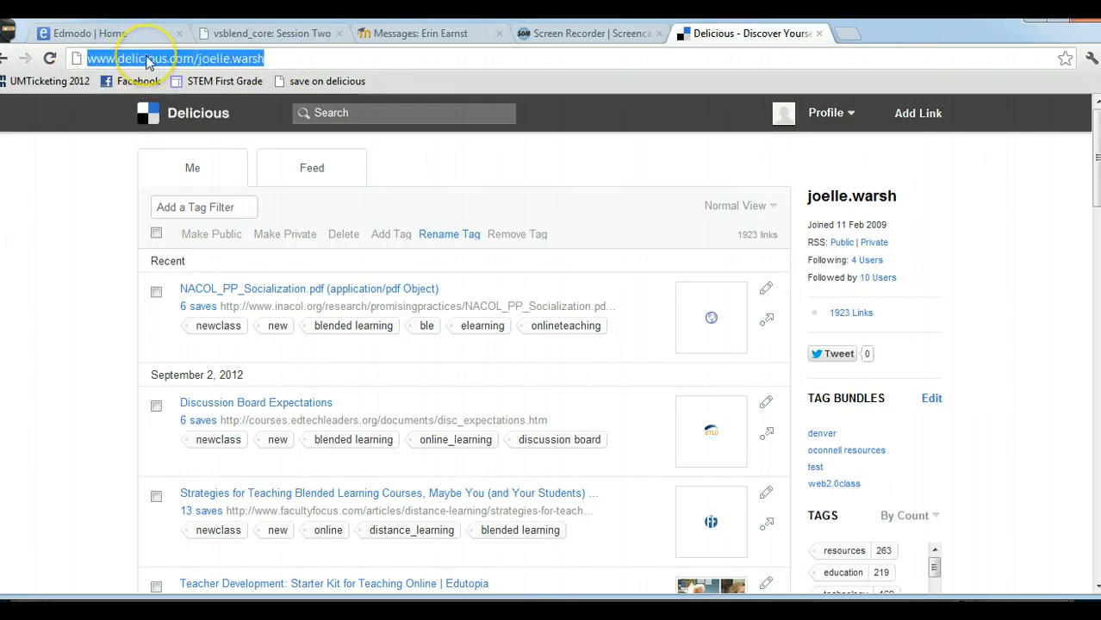
right_click(177, 59)
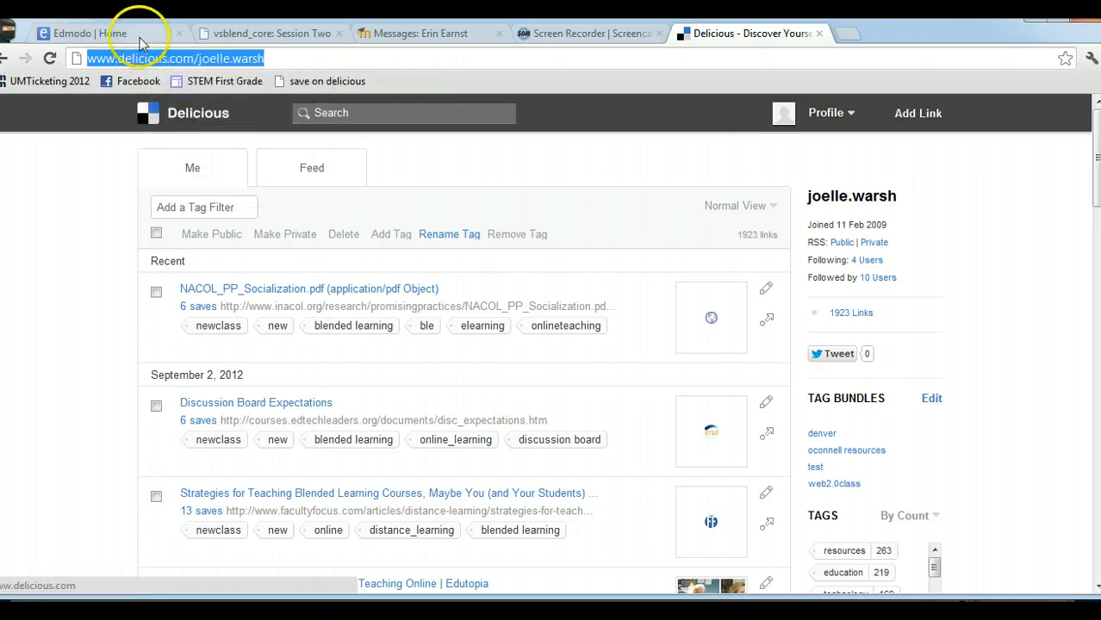
- Replace the google URL with the pasted Delicious address, add "You can type" to the title, and attach it
click(86, 35)
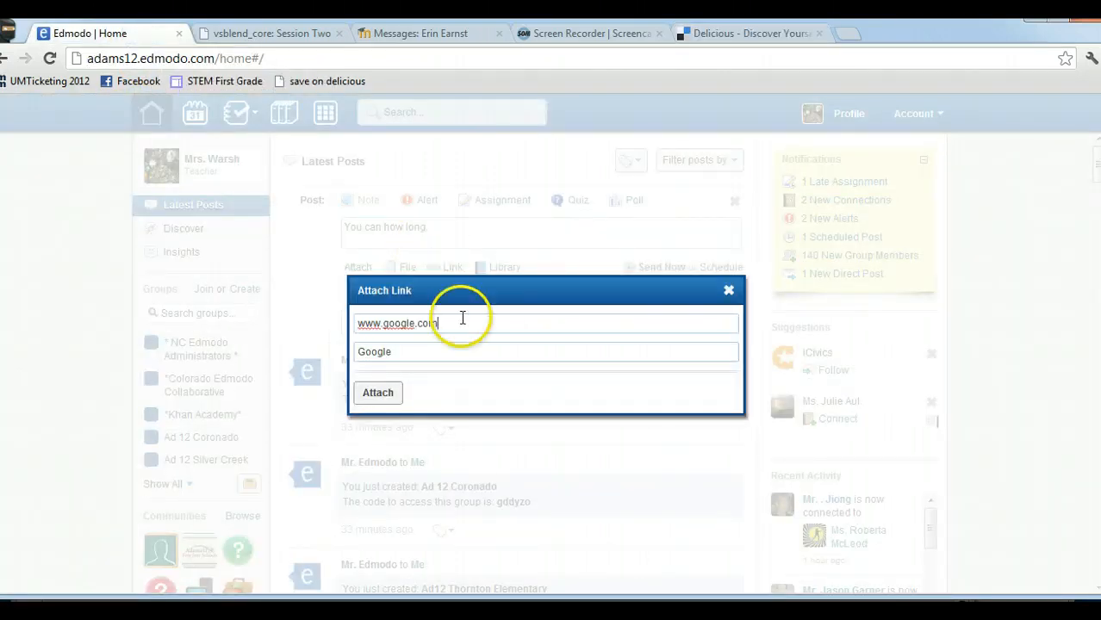
click(545, 322)
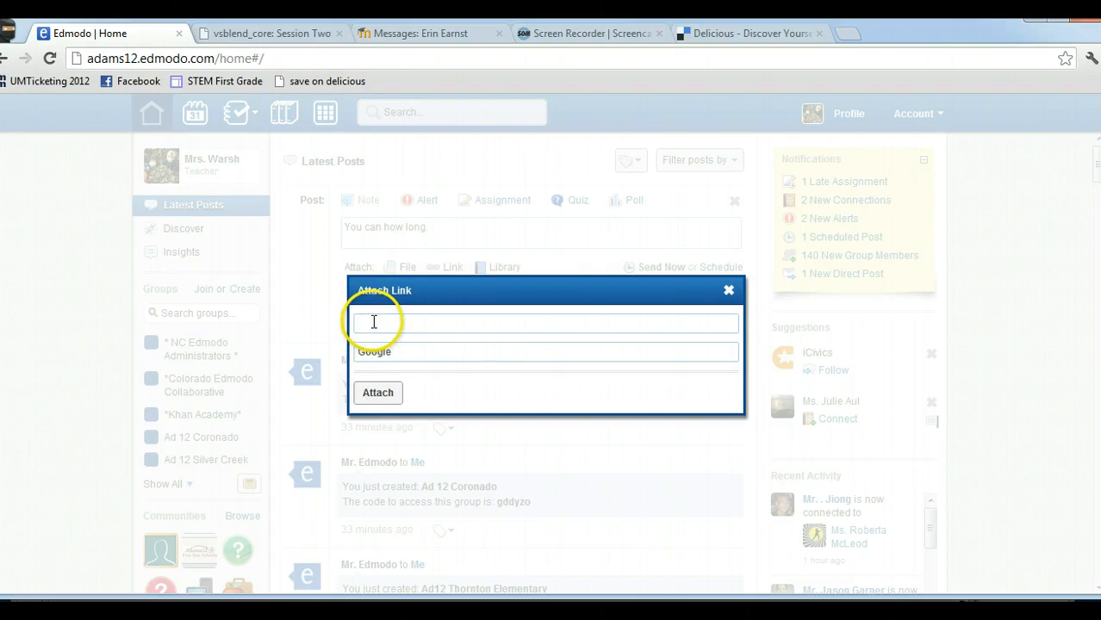
right_click(372, 323)
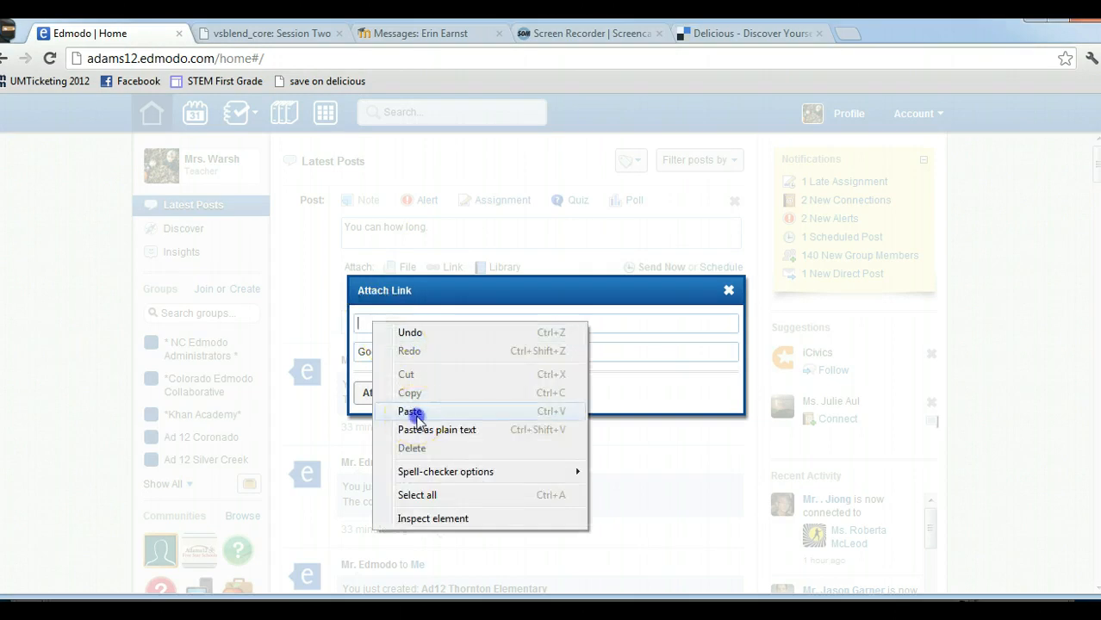
click(410, 410)
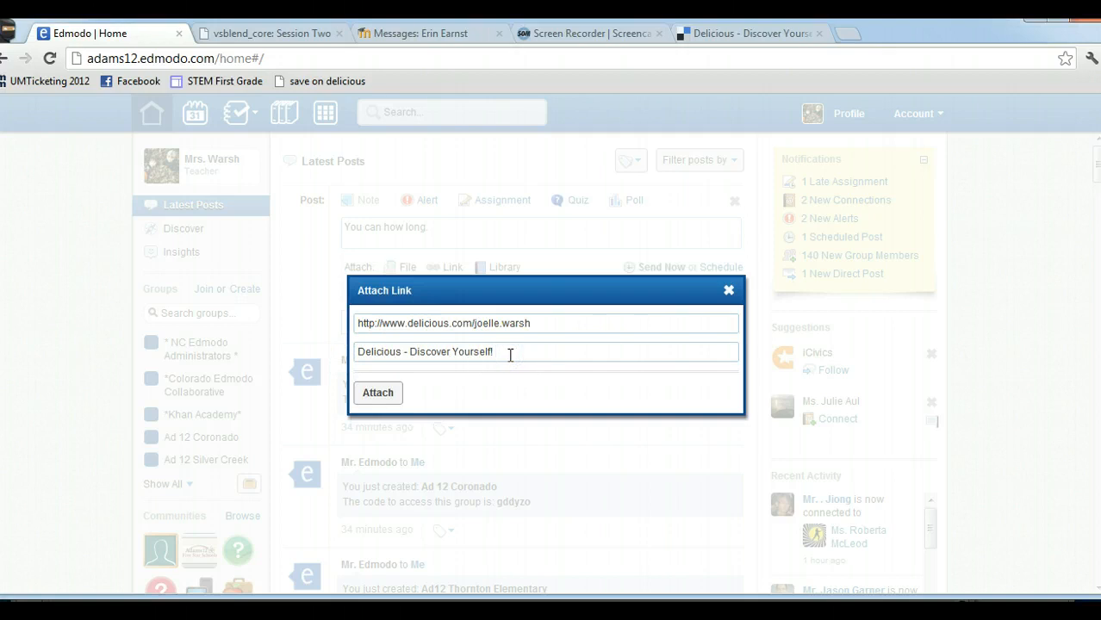
text(You can typo)
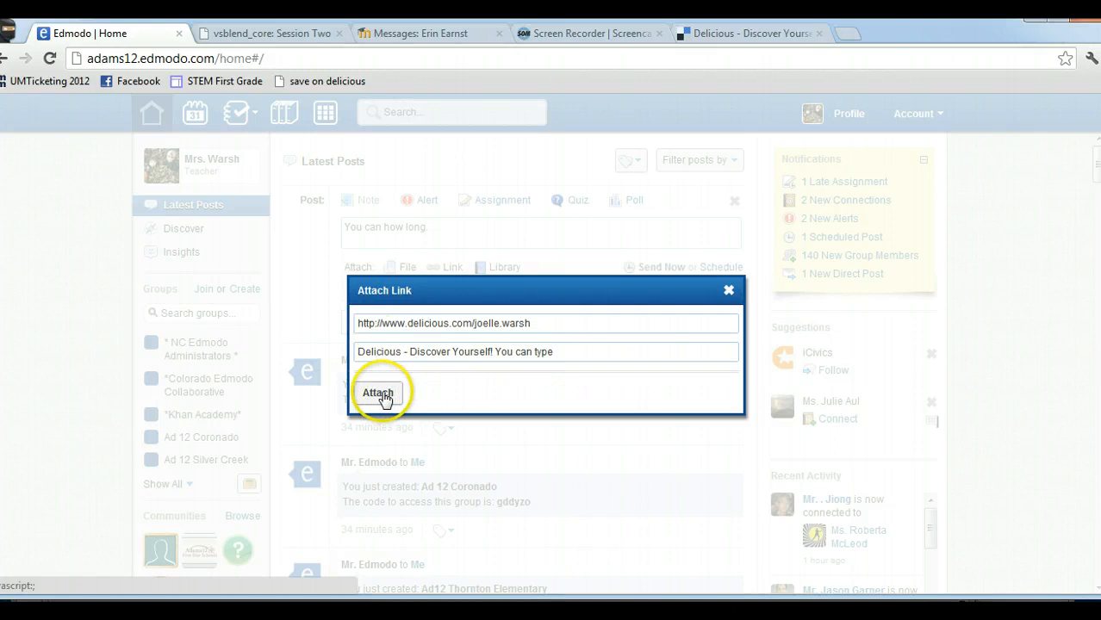
click(377, 393)
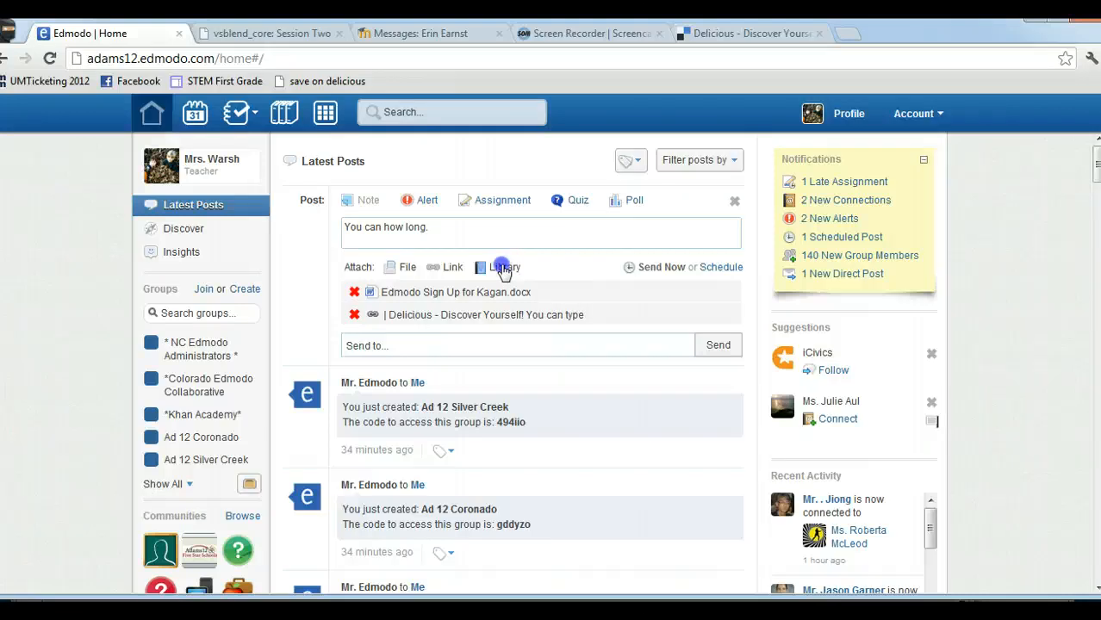
- Attach Links From Edmodo Session 4.doc from the Edmodo library to the note
click(503, 267)
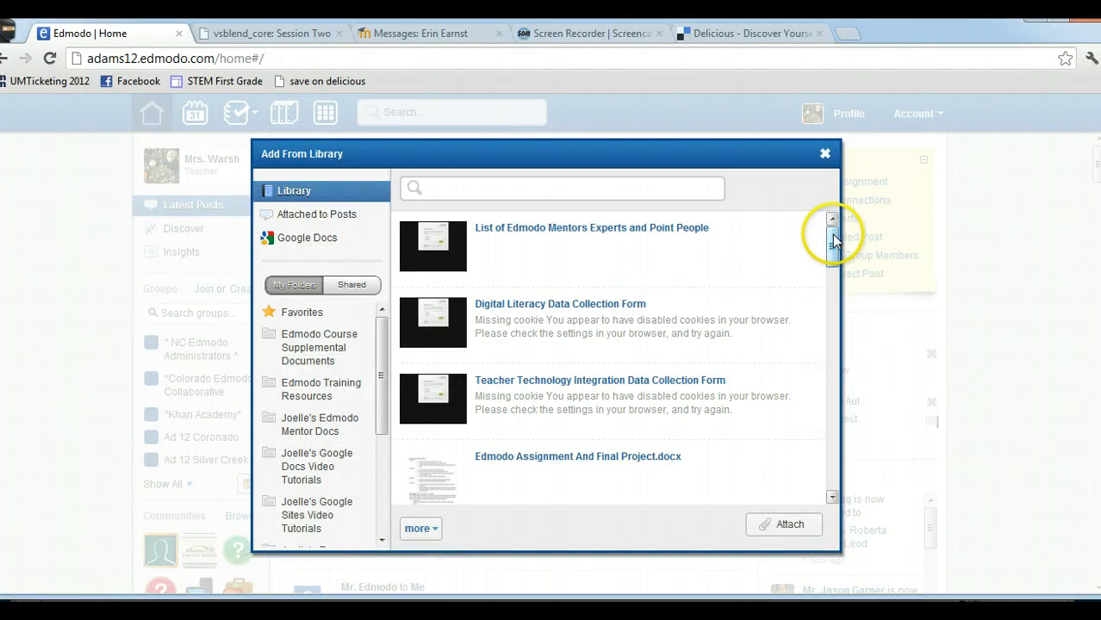
scroll(down, 3)
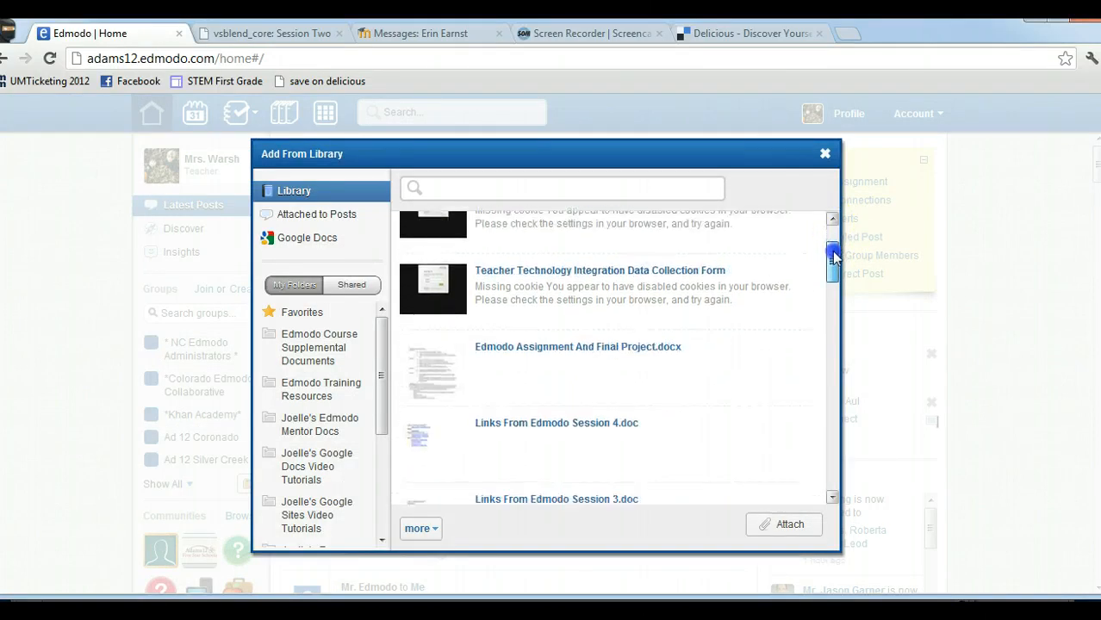
scroll(down, 3)
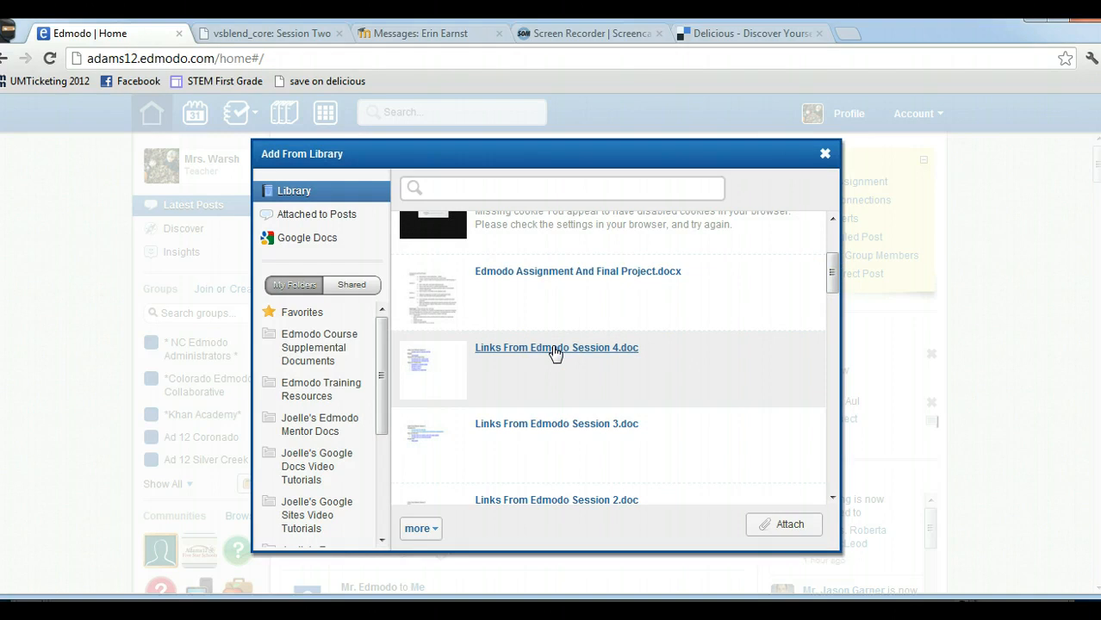
click(555, 348)
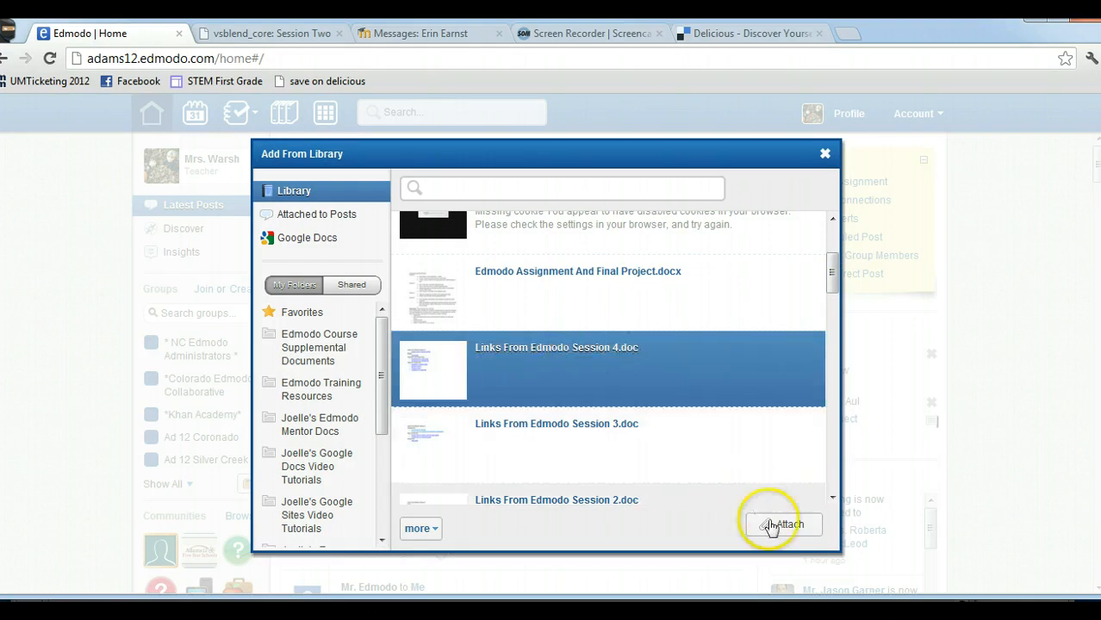
click(782, 524)
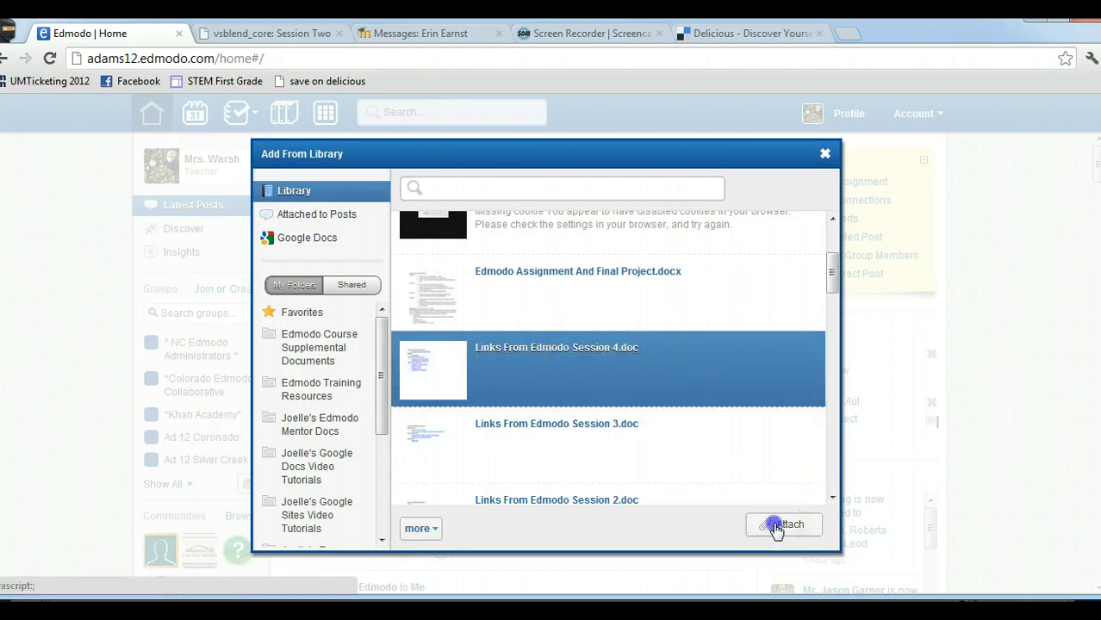
click(784, 523)
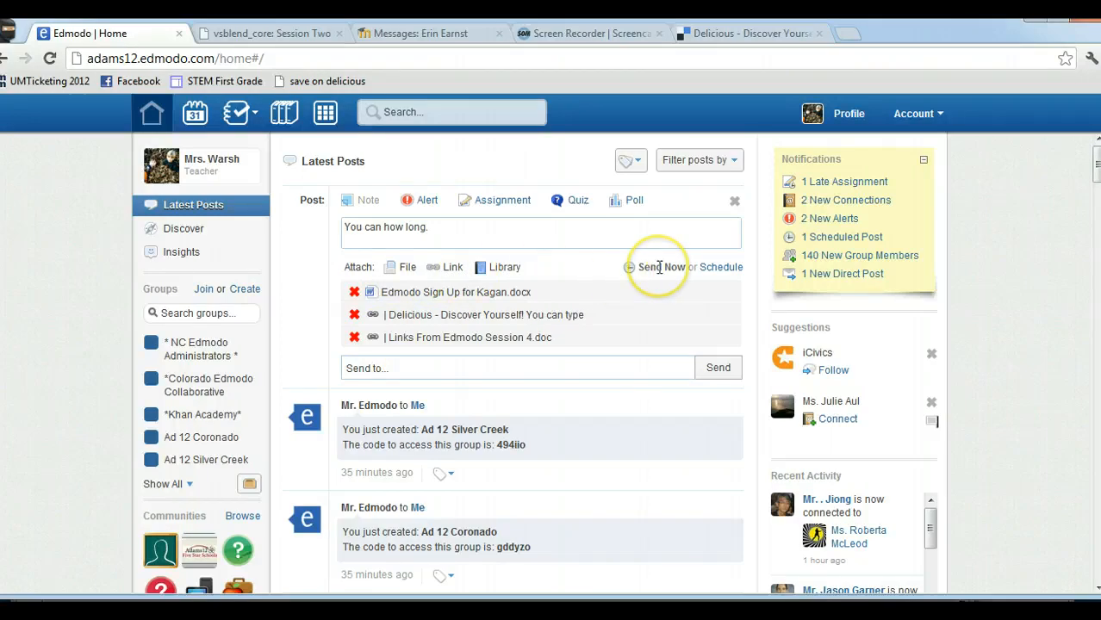
mouse_move(662, 267)
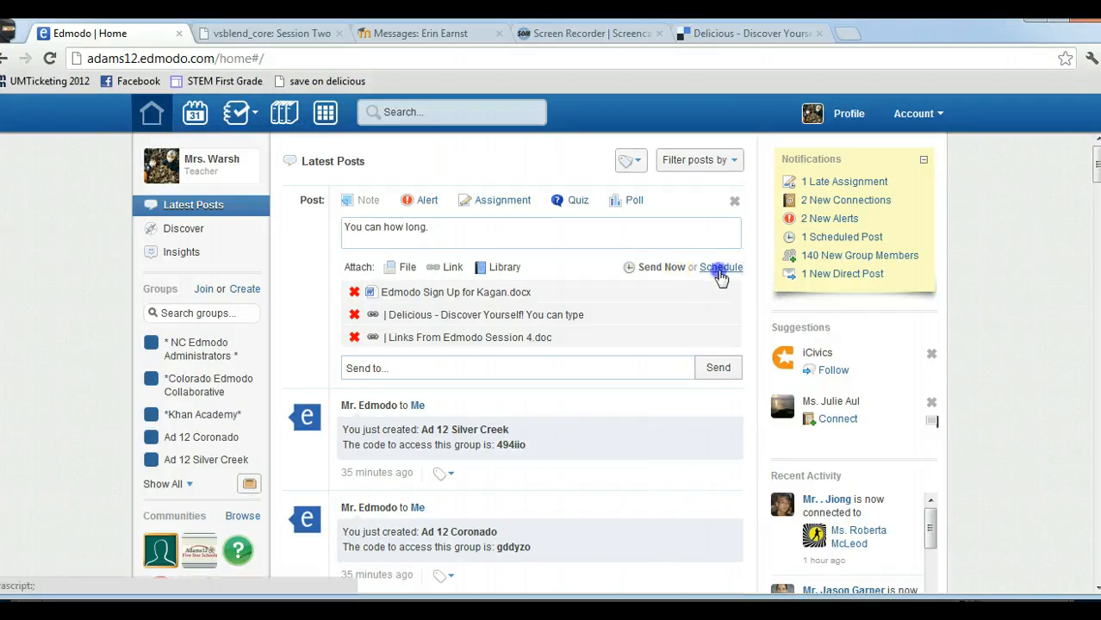
- Schedule the note for 09/13/2012 at 9:00 AM and confirm
click(720, 267)
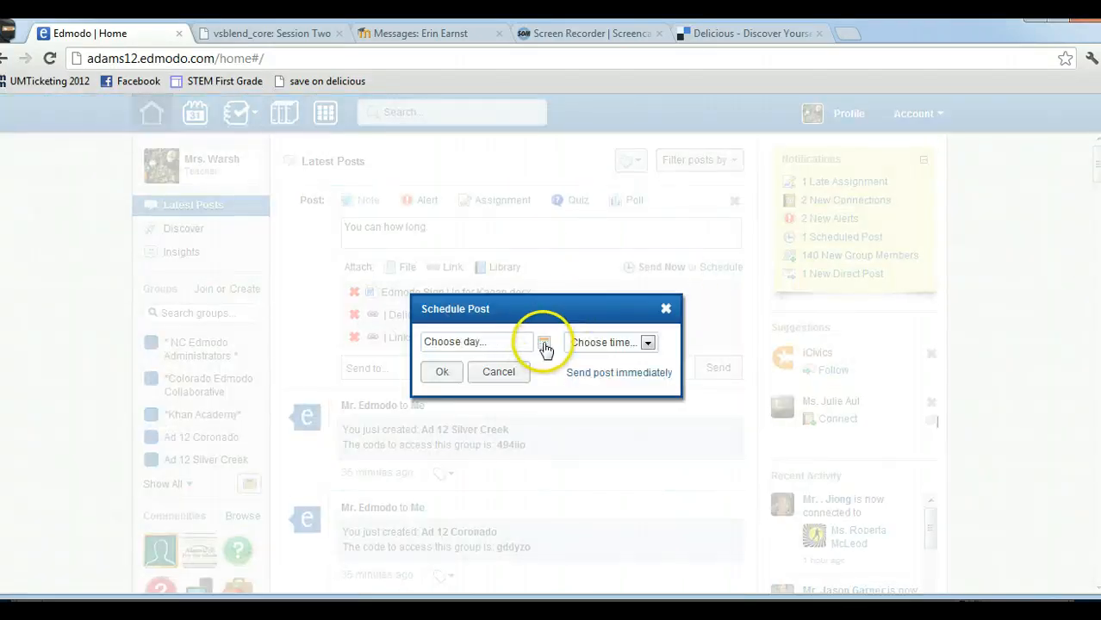
click(545, 341)
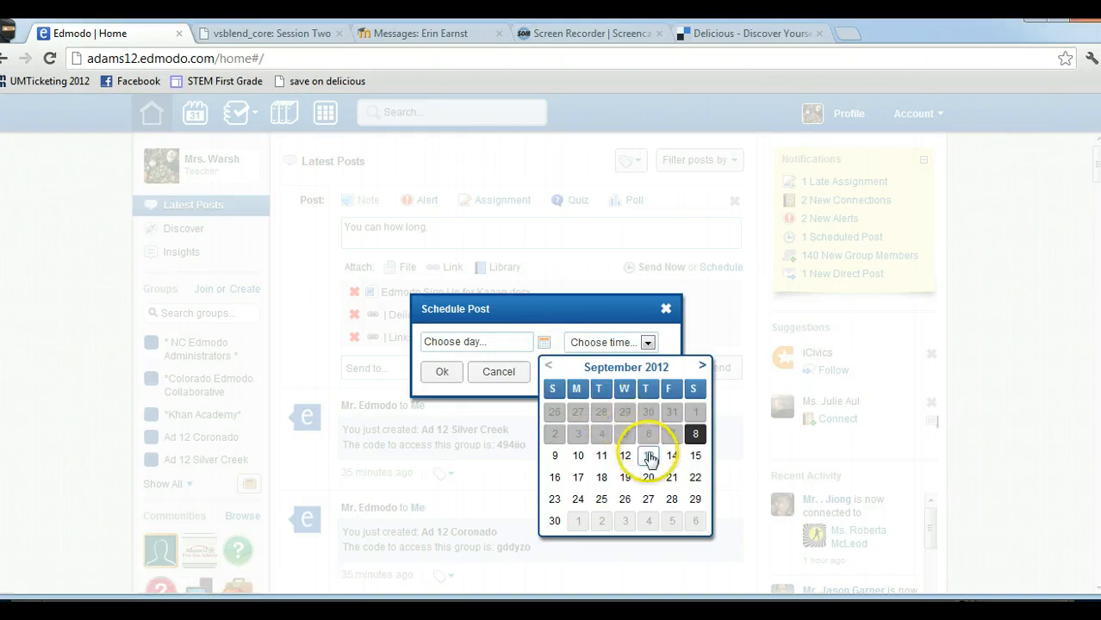
click(647, 455)
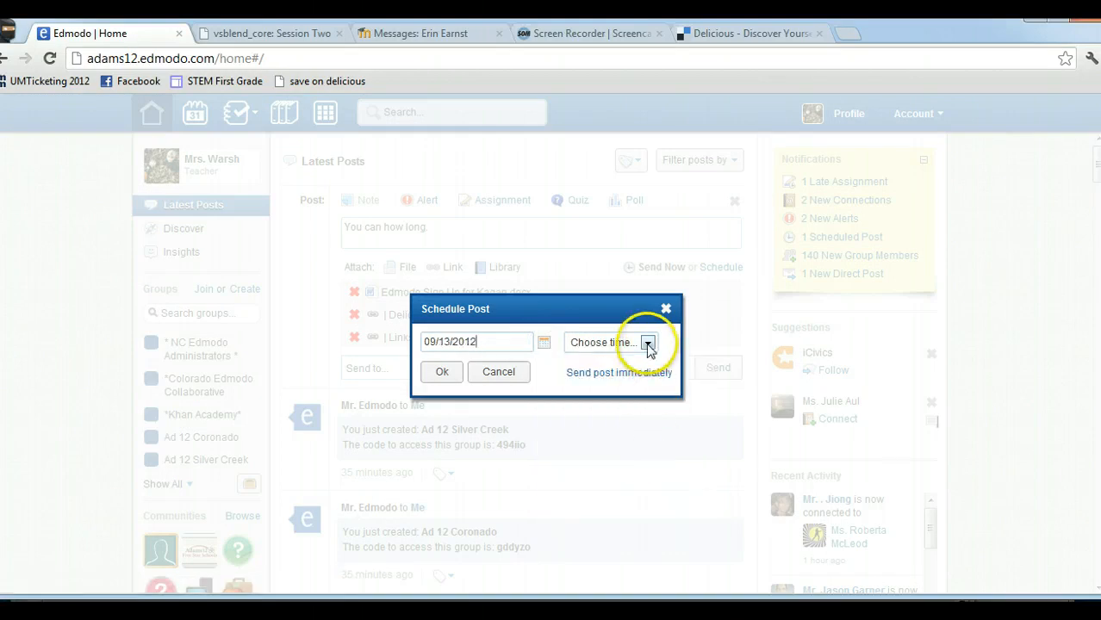
click(648, 341)
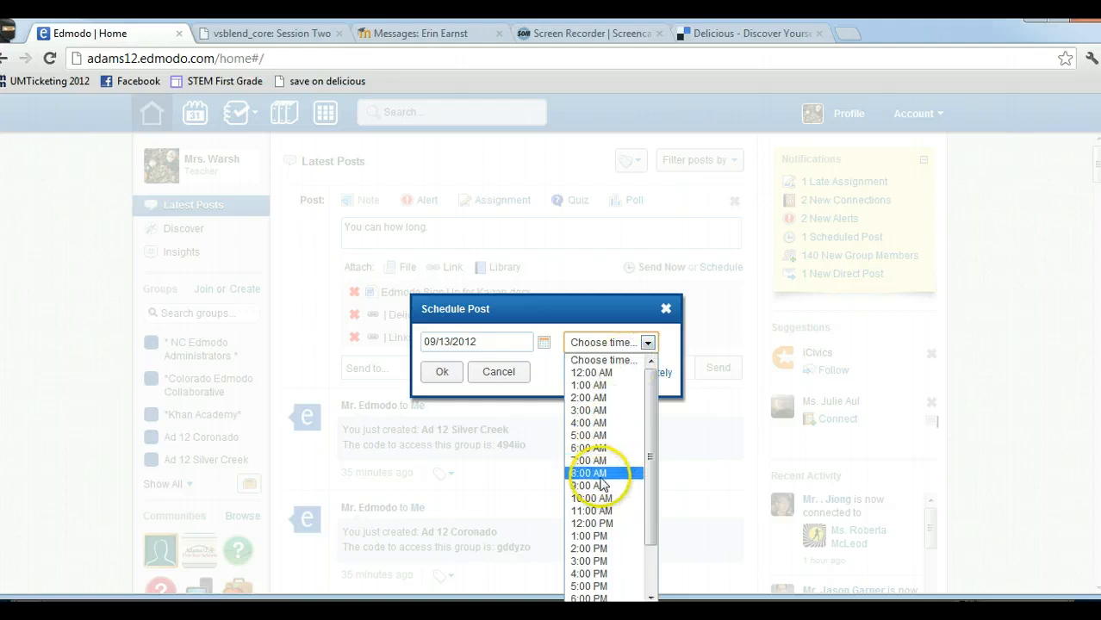
click(589, 486)
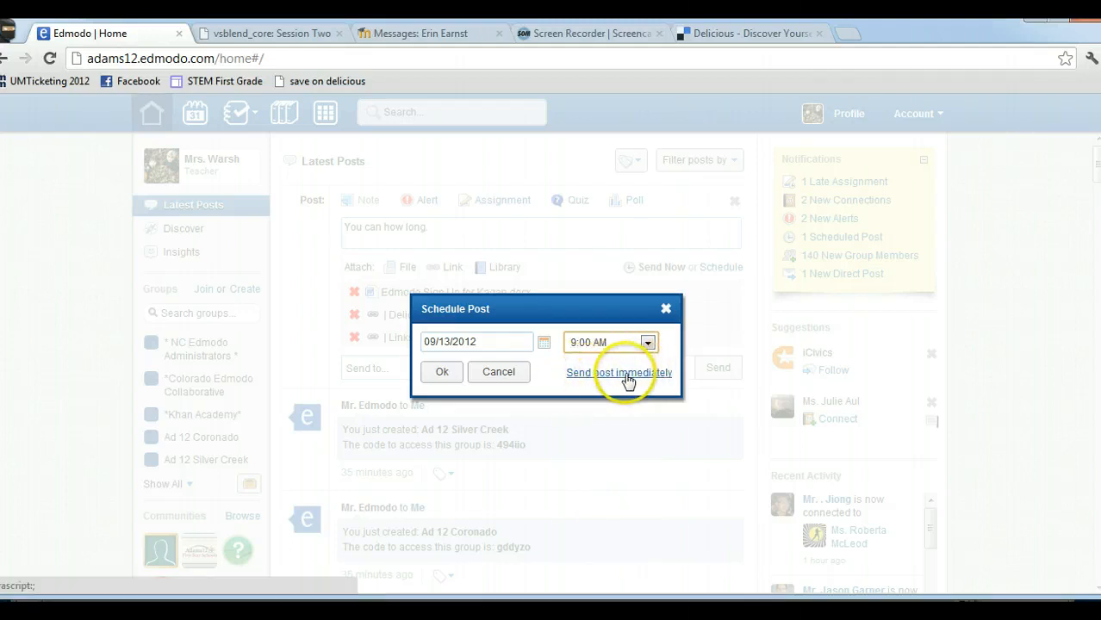
click(441, 372)
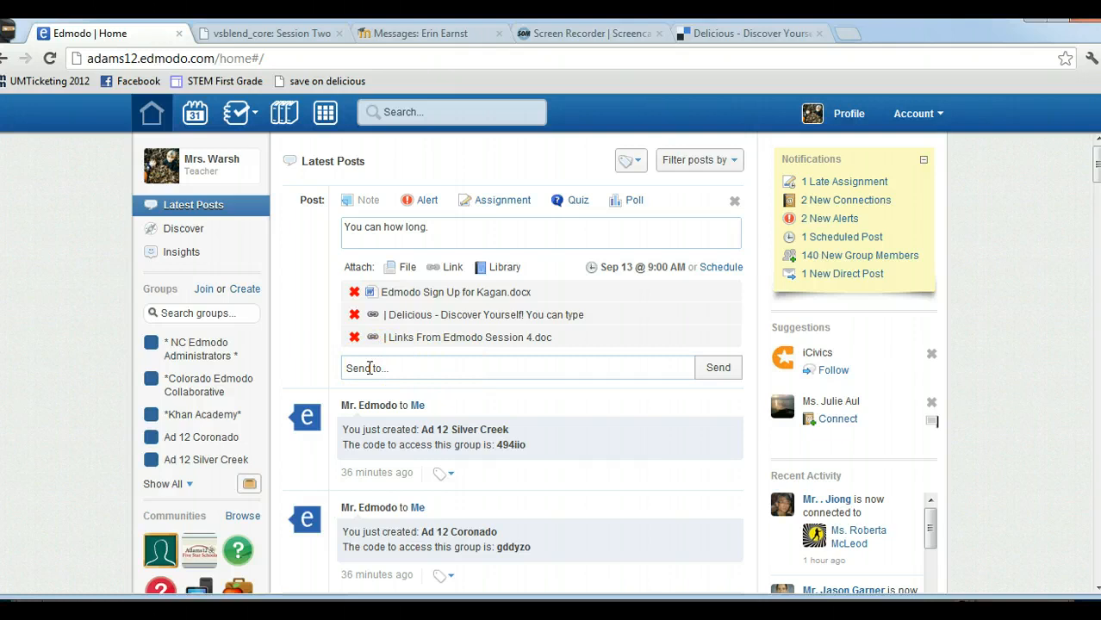
- Add the Teachers group as a recipient in the Send to field
click(369, 369)
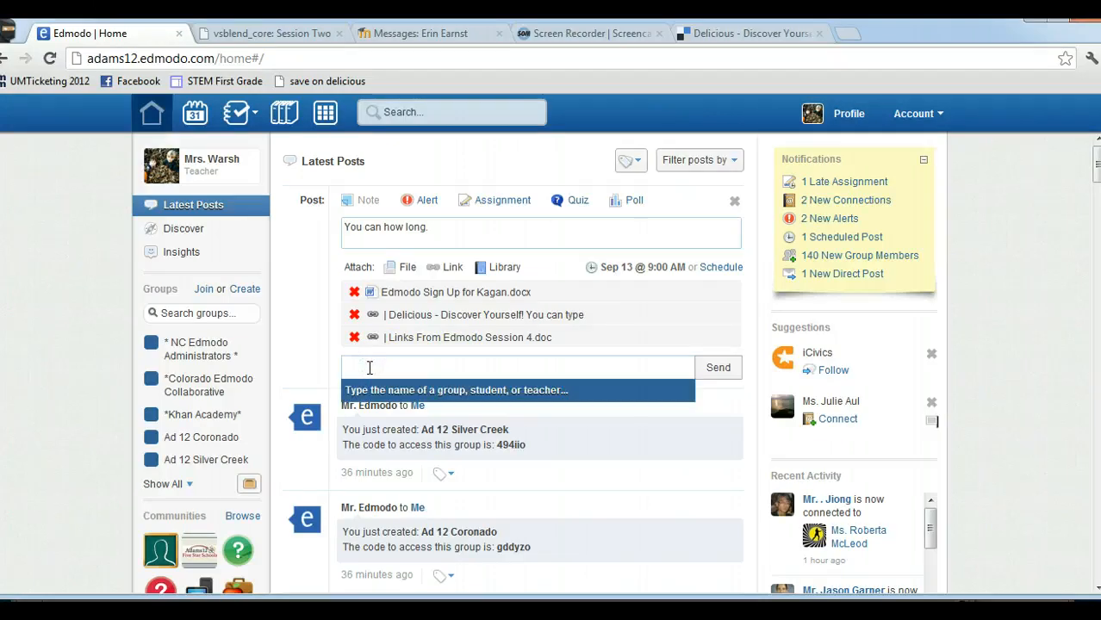
text(teach)
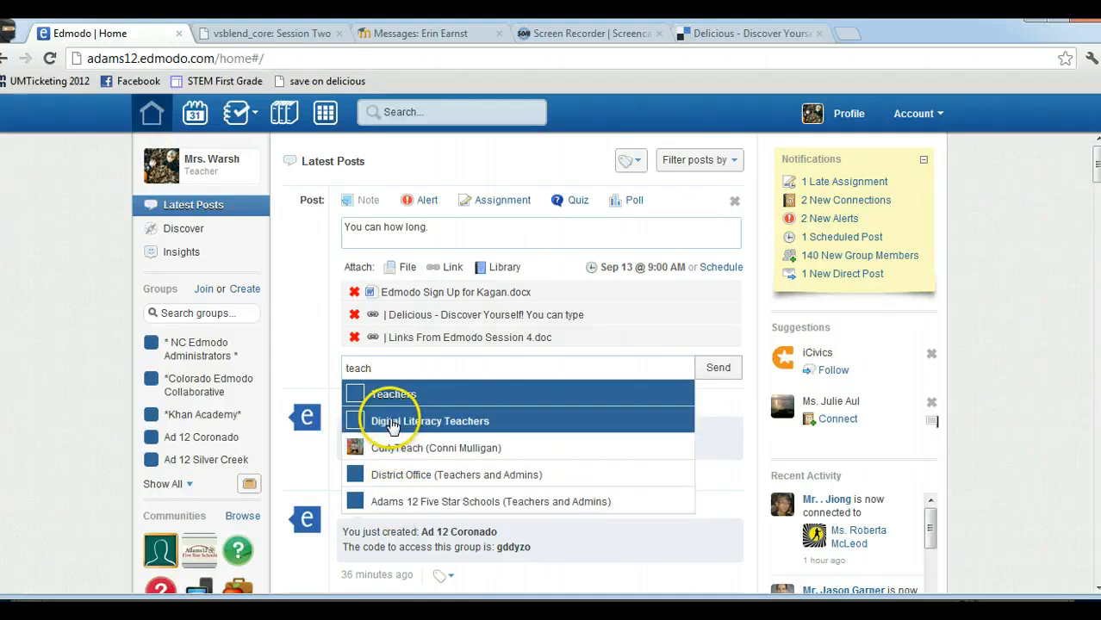
mouse_move(393, 401)
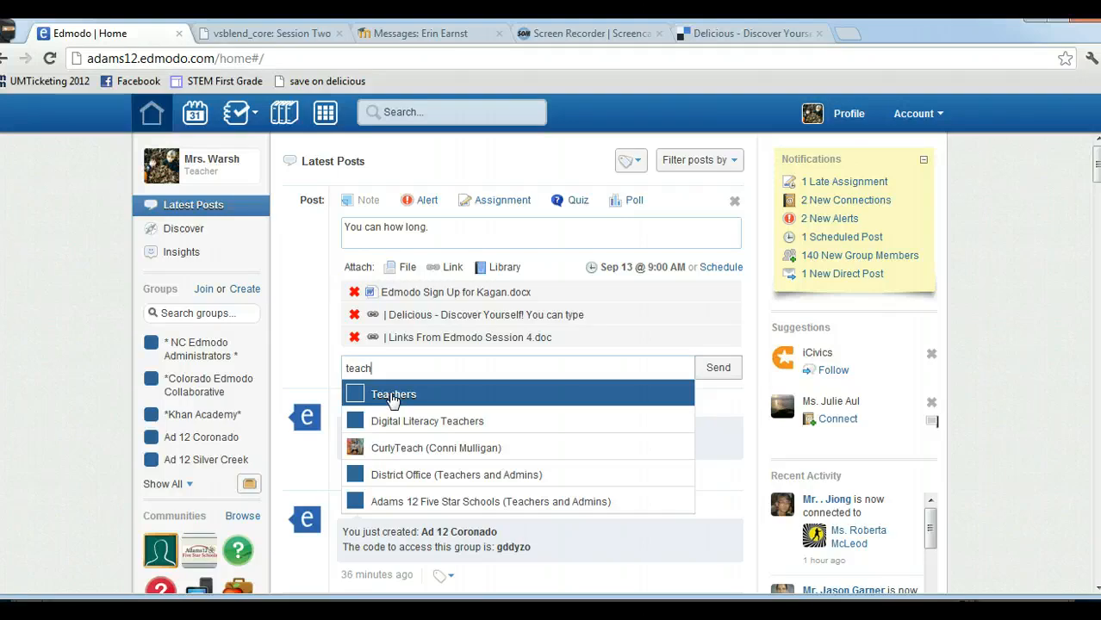
click(392, 393)
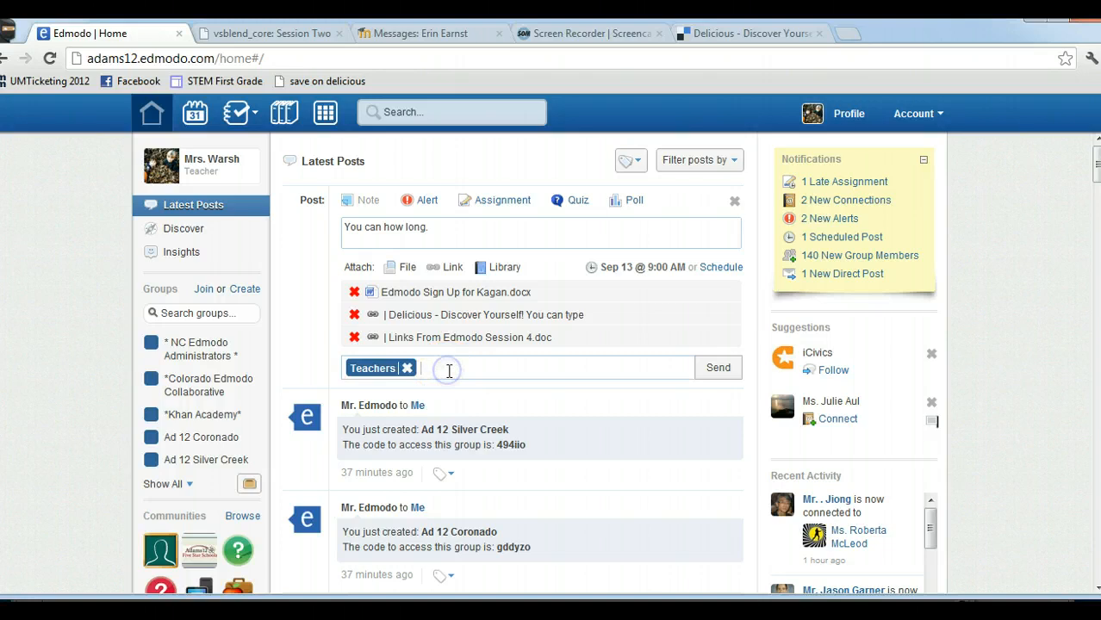
- Search further group names and add the Coaches group as a second recipient
text(all g)
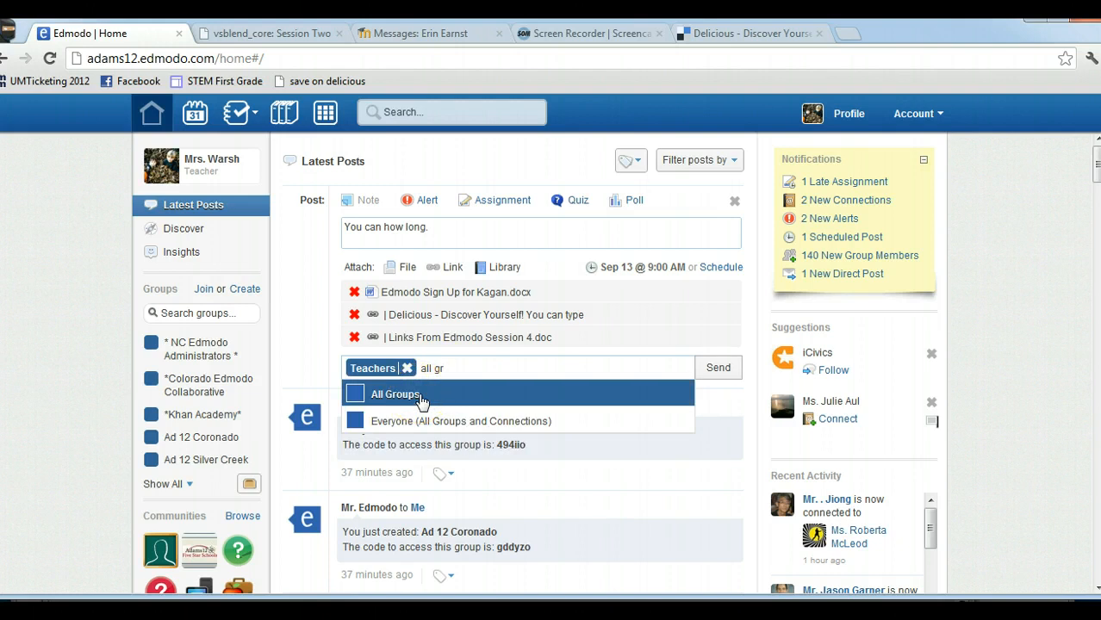
text(r)
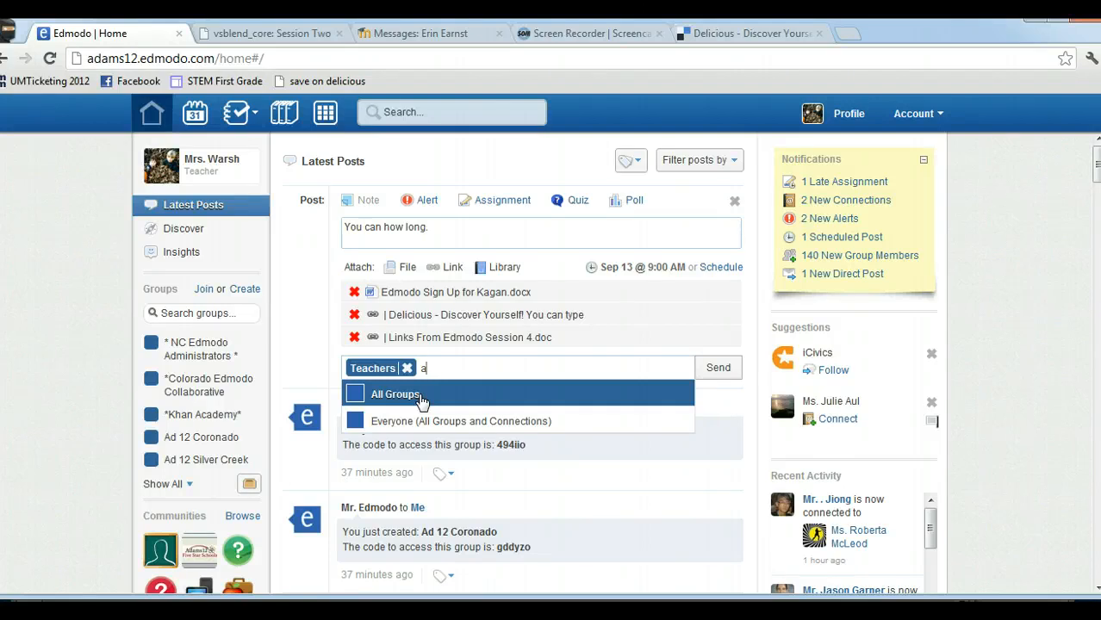
text(co)
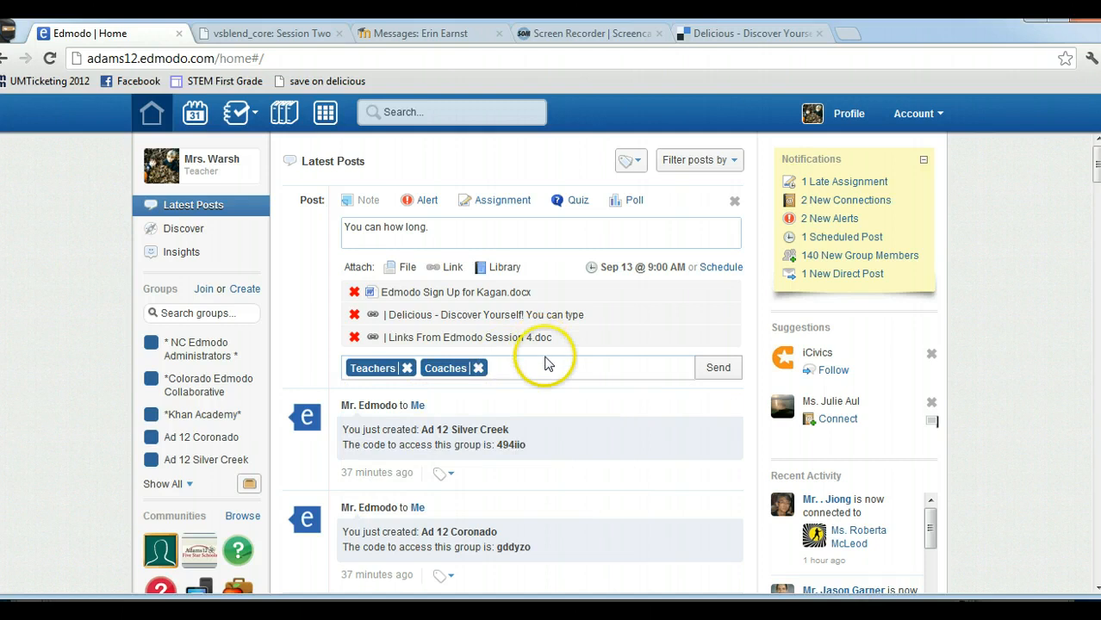
text(jul)
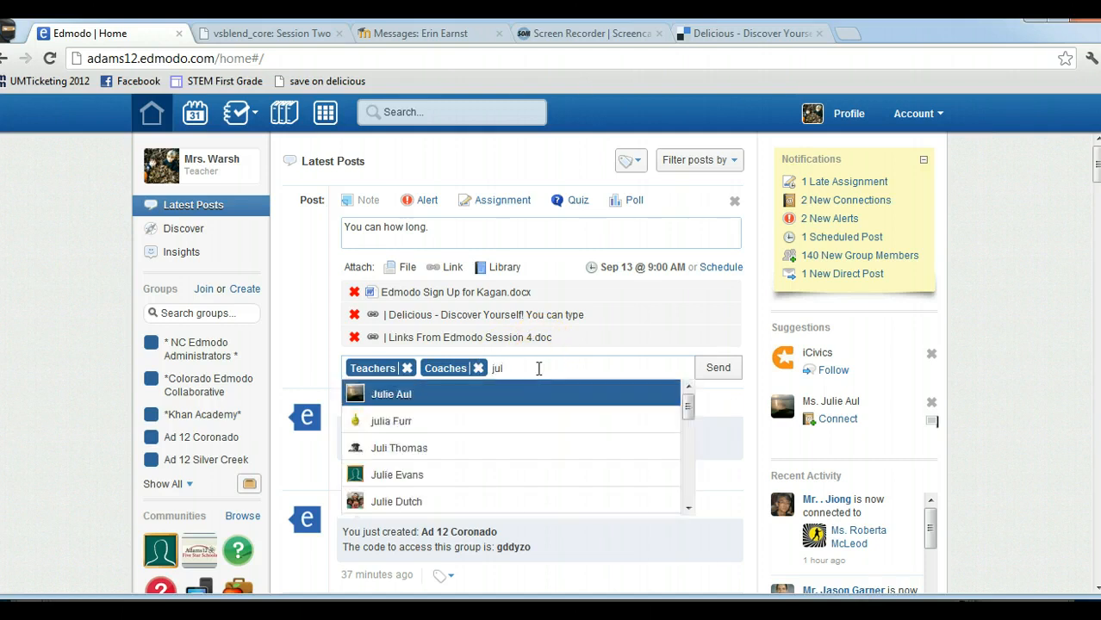
click(396, 475)
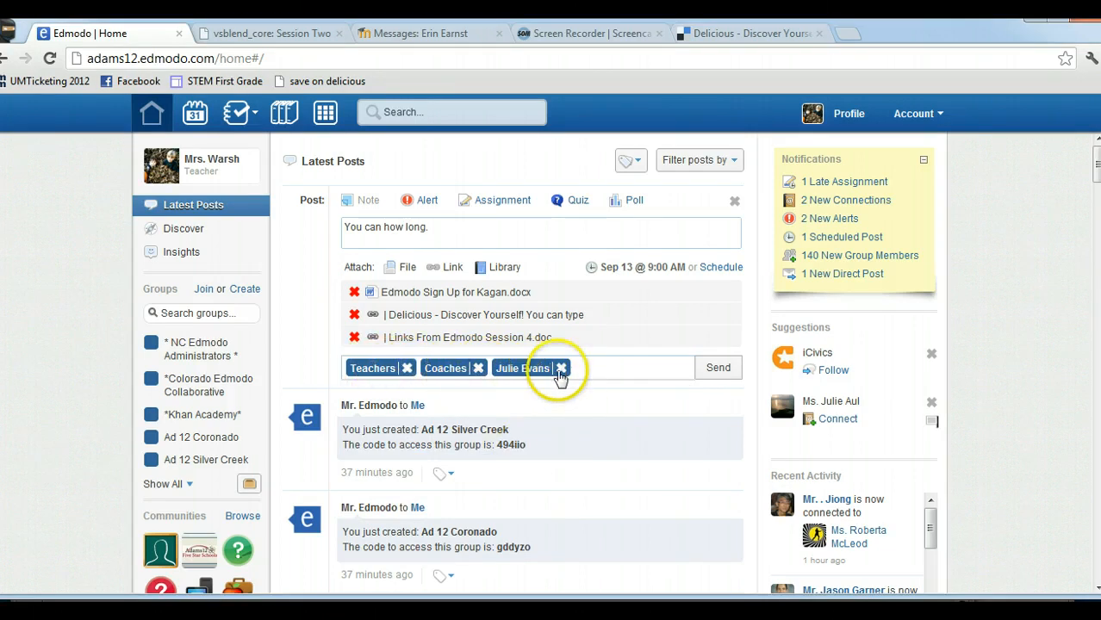
click(562, 368)
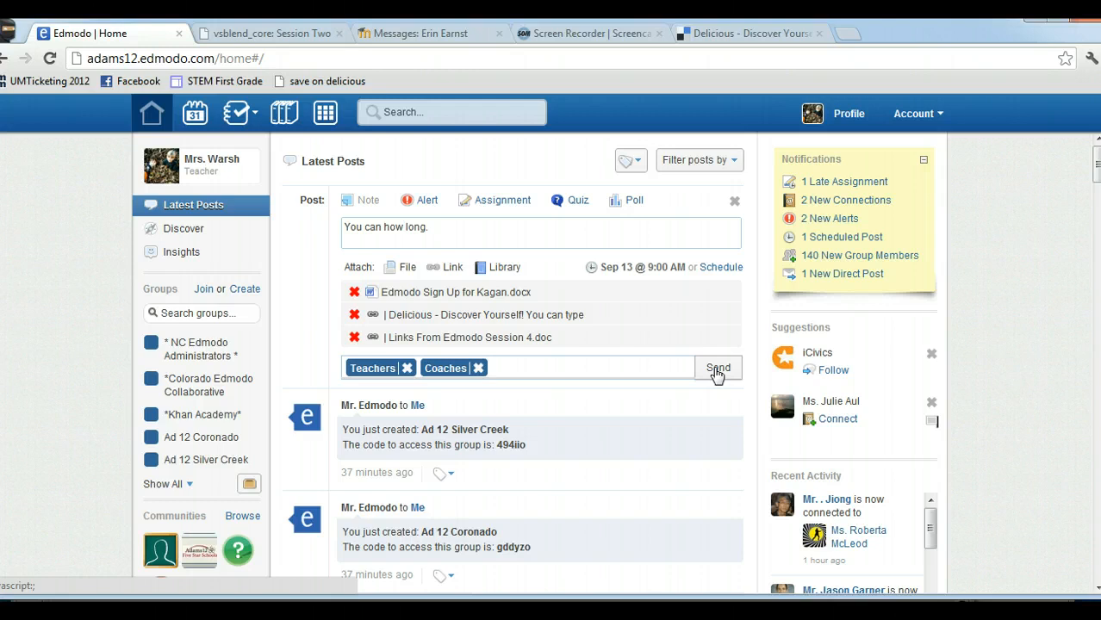
mouse_move(641, 313)
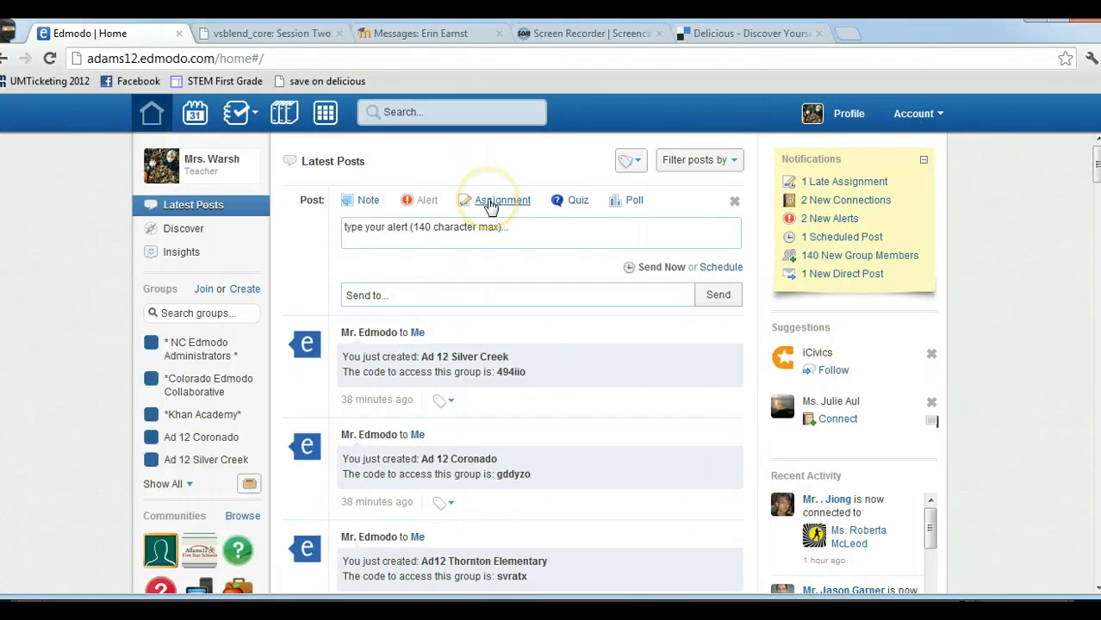
- Cycle the composer through Quiz, Poll and Alert forms, ending on the empty Assignment form
click(503, 200)
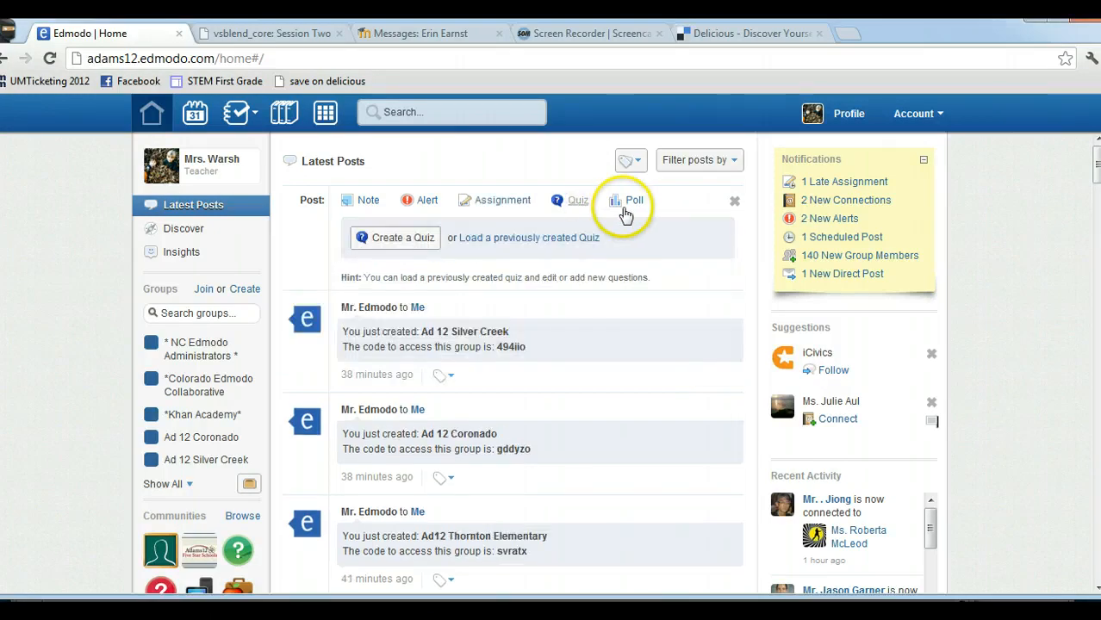
click(634, 200)
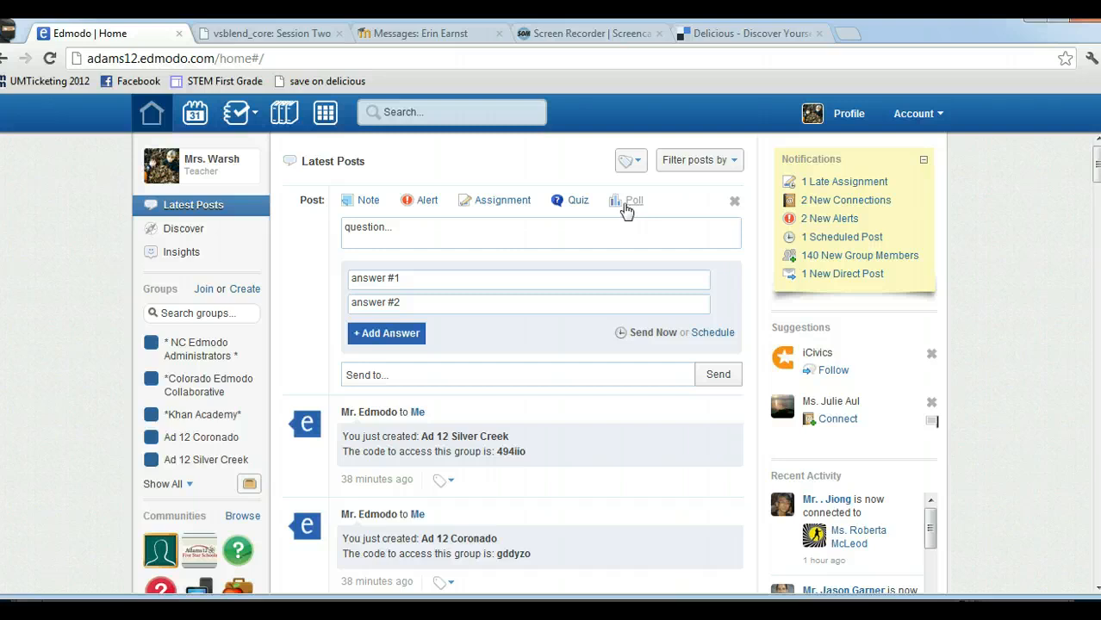
click(572, 200)
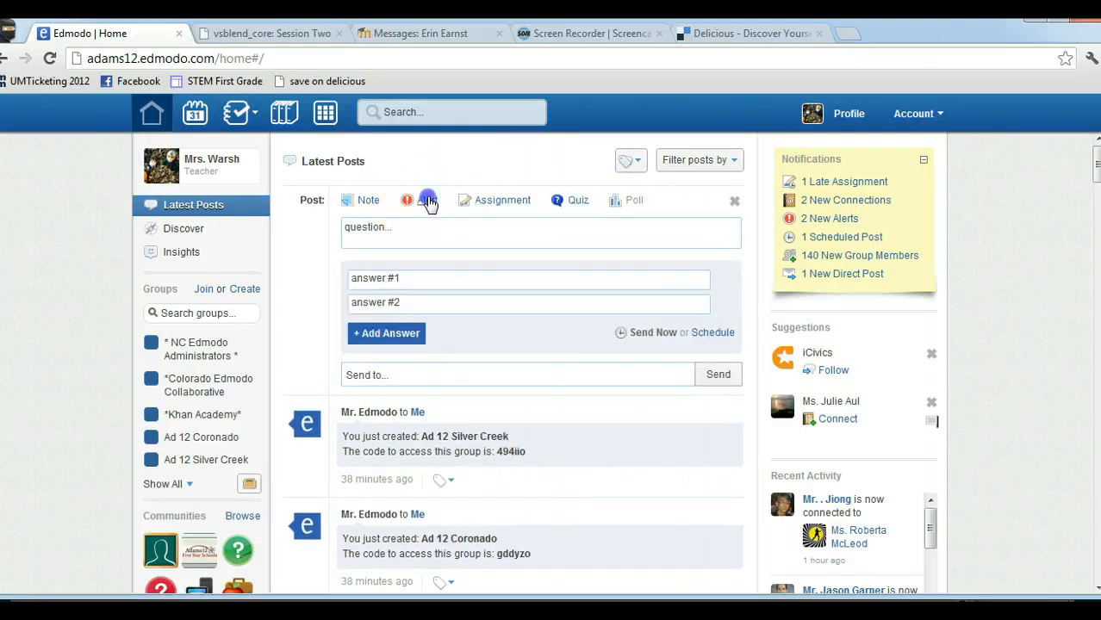
click(428, 200)
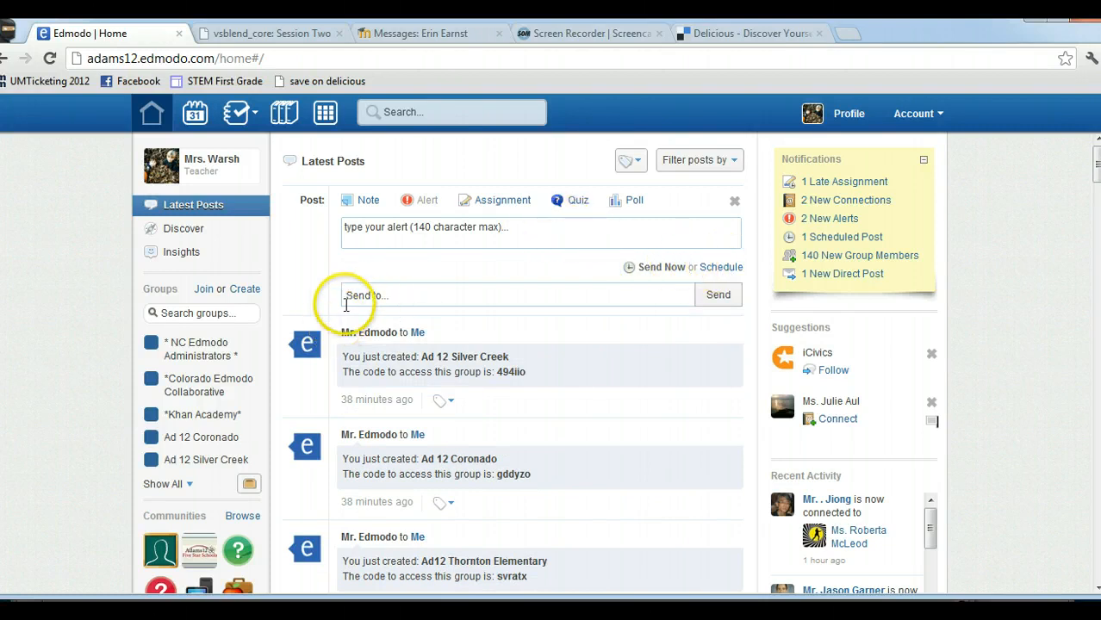
click(503, 200)
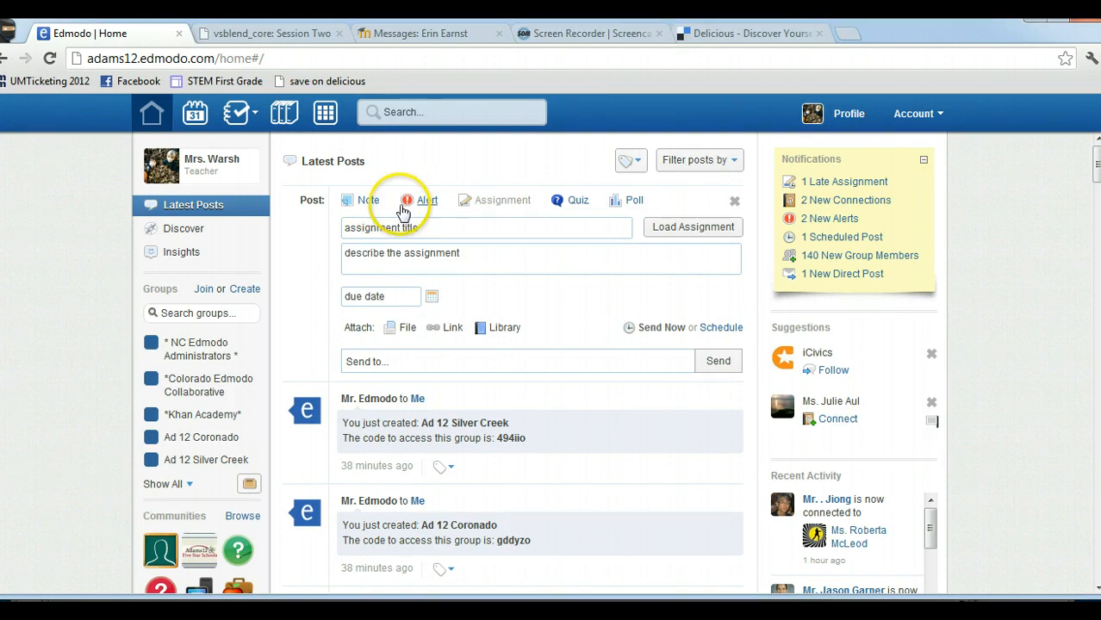
click(425, 199)
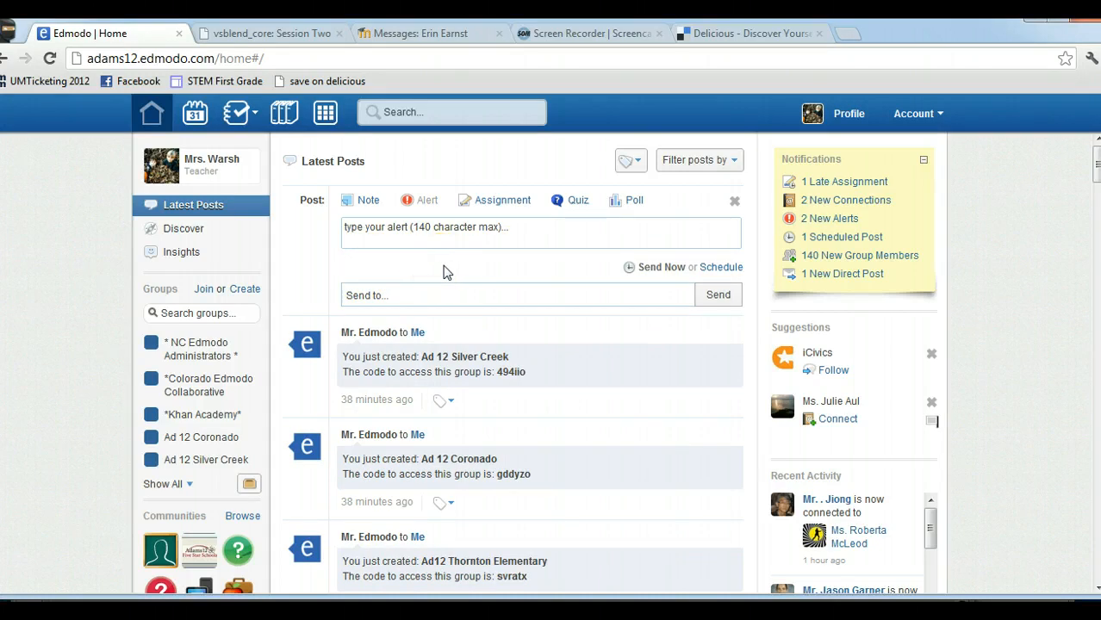
click(503, 200)
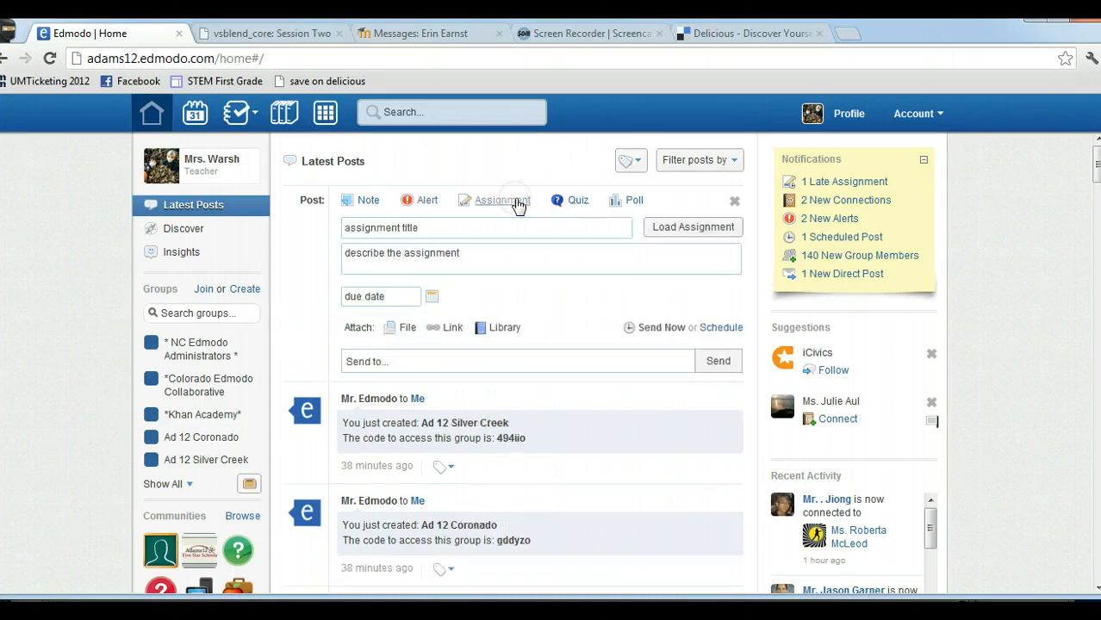
mouse_move(521, 311)
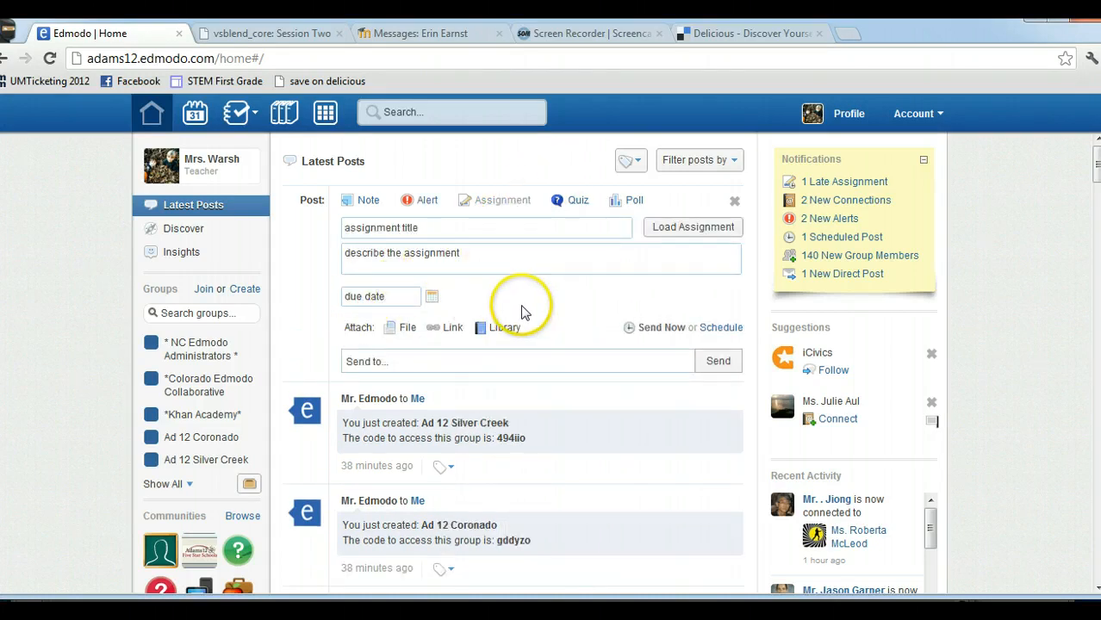